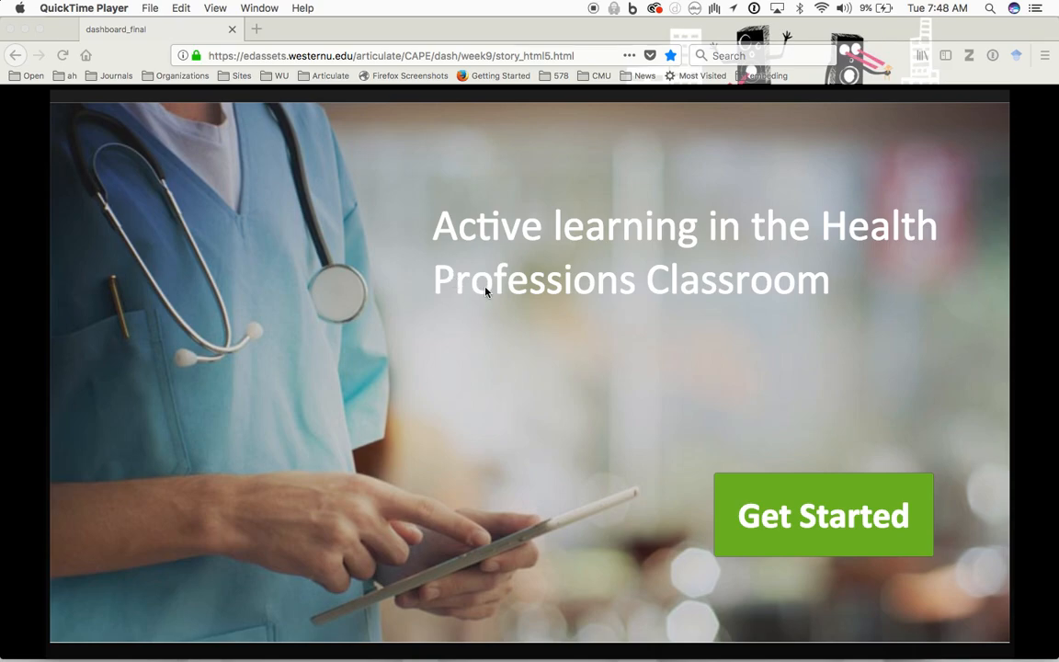
pyautogui.moveTo(908, 452)
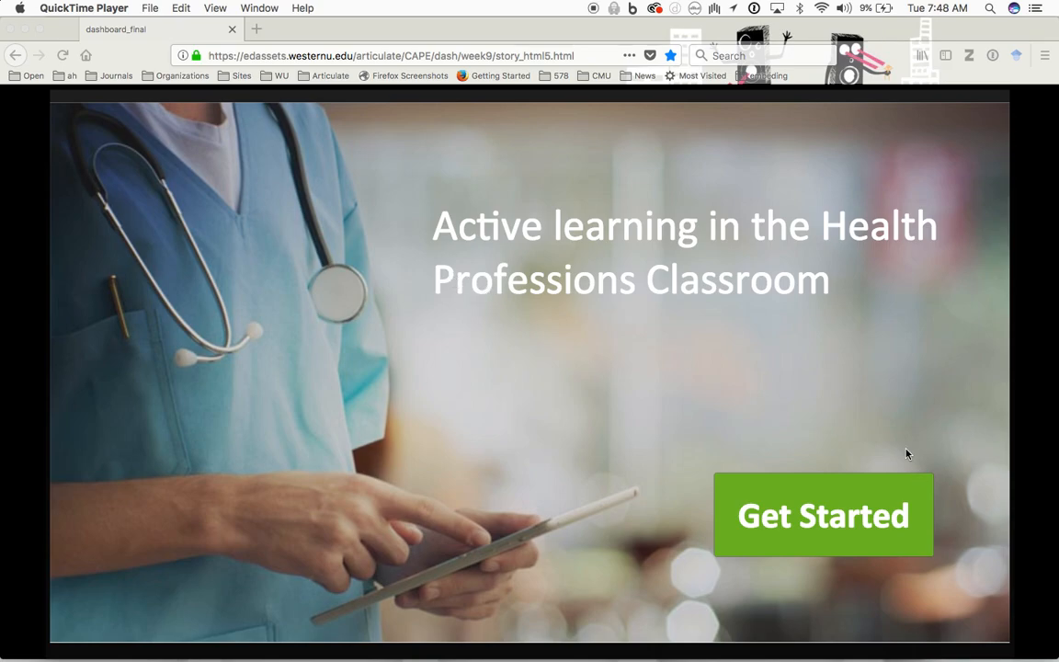
pyautogui.moveTo(892, 437)
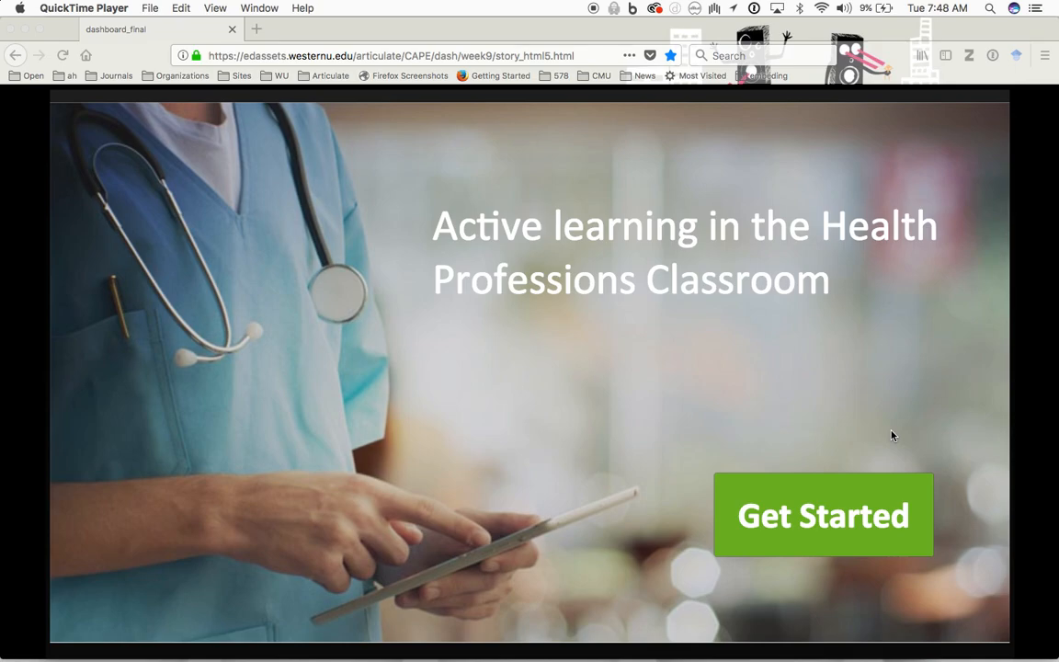
pyautogui.moveTo(879, 494)
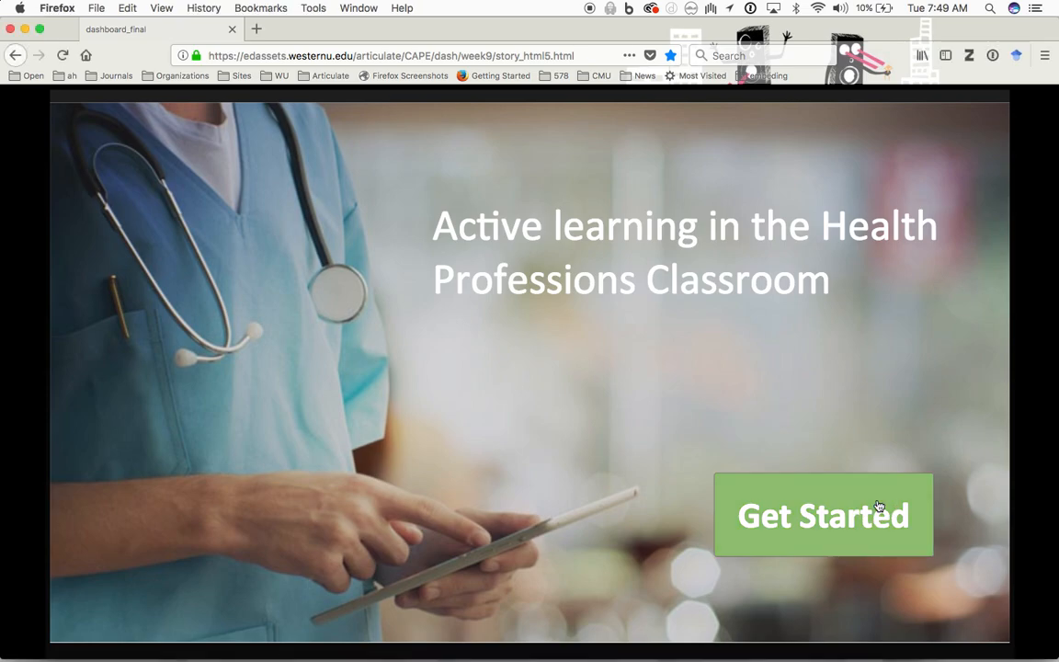
# Start the module from the title slide and advance past the Welcome slide to the Module Dashboard
pyautogui.click(823, 515)
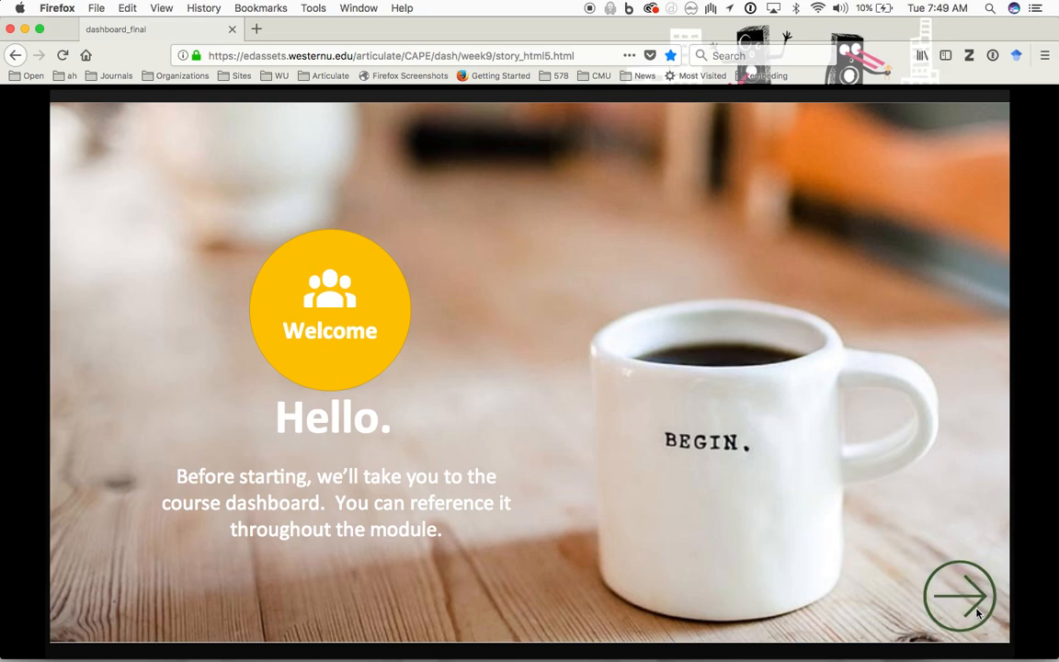
pyautogui.click(960, 596)
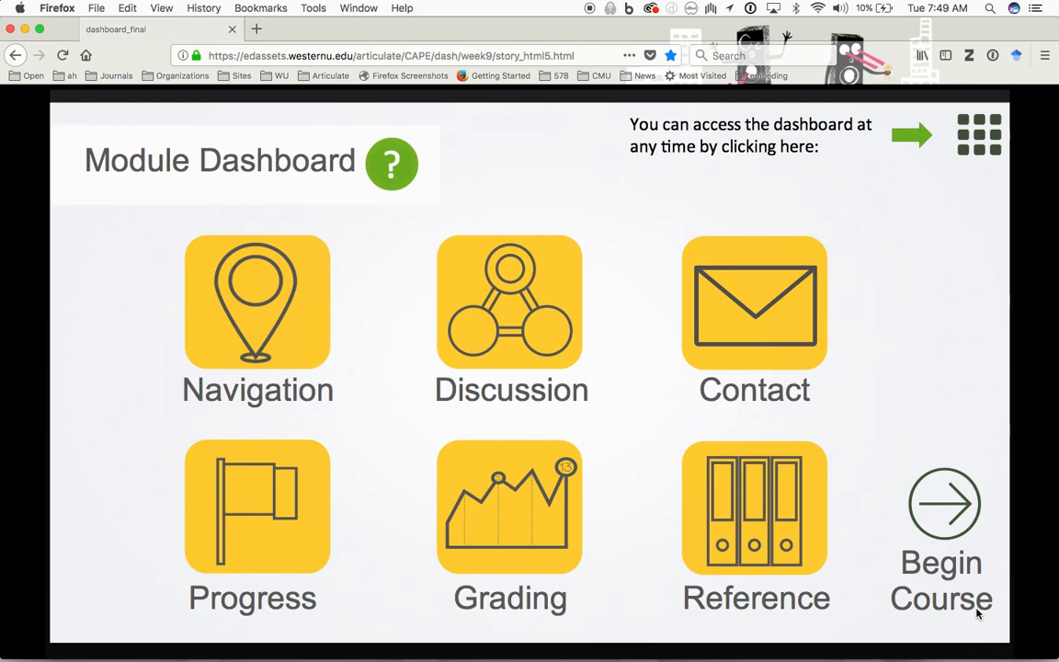
pyautogui.moveTo(949, 386)
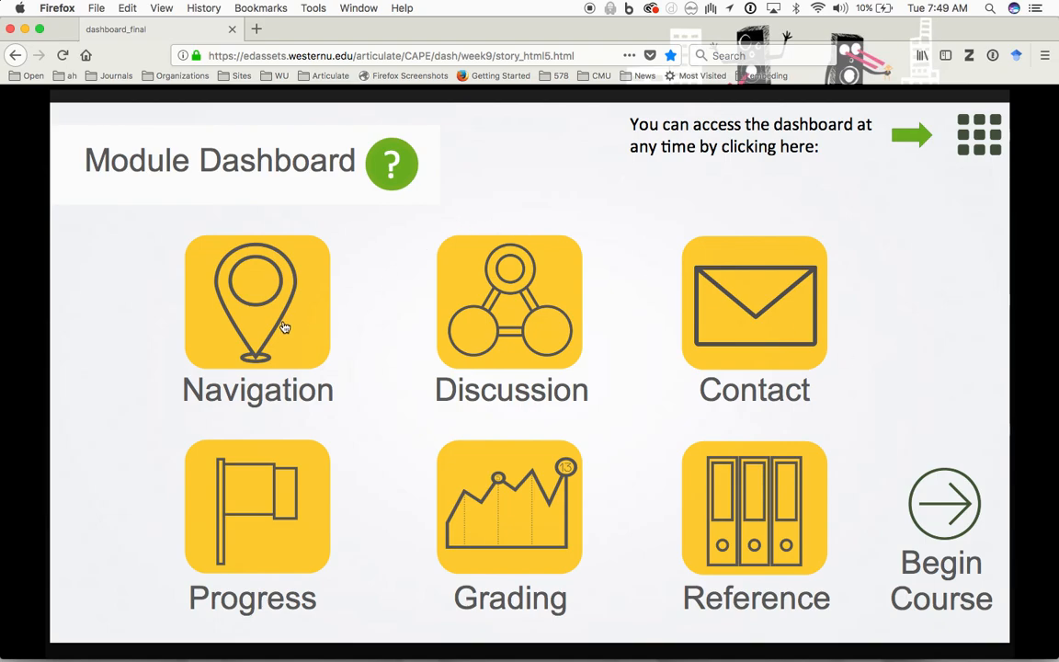
# Visit the Navigation, Progress and references pages from the sidebar, then return to the dashboard
pyautogui.click(257, 302)
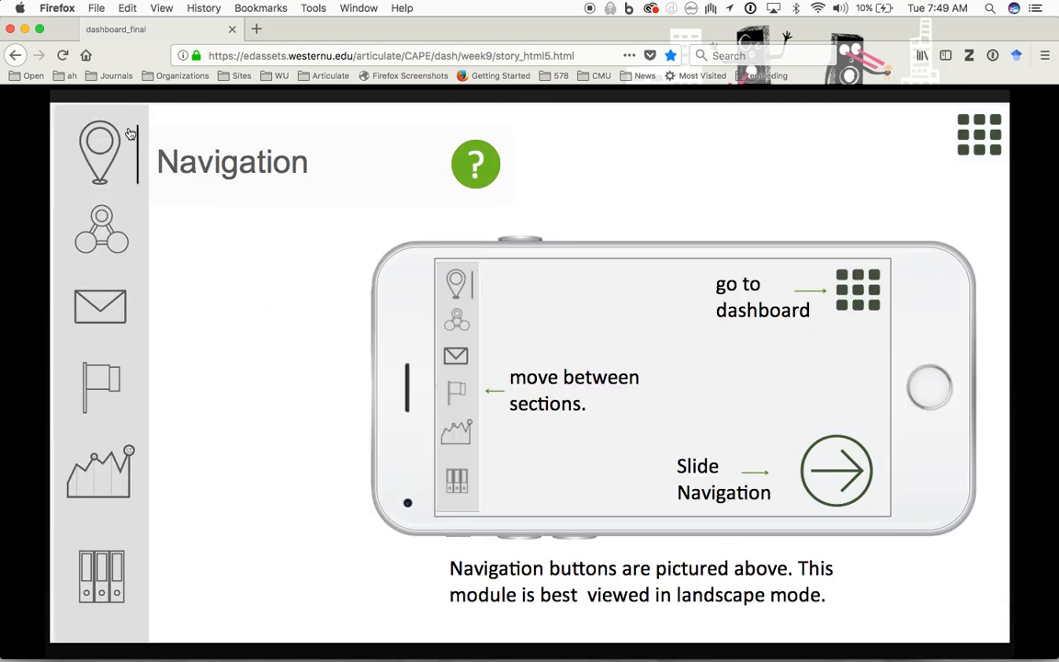
pyautogui.click(101, 230)
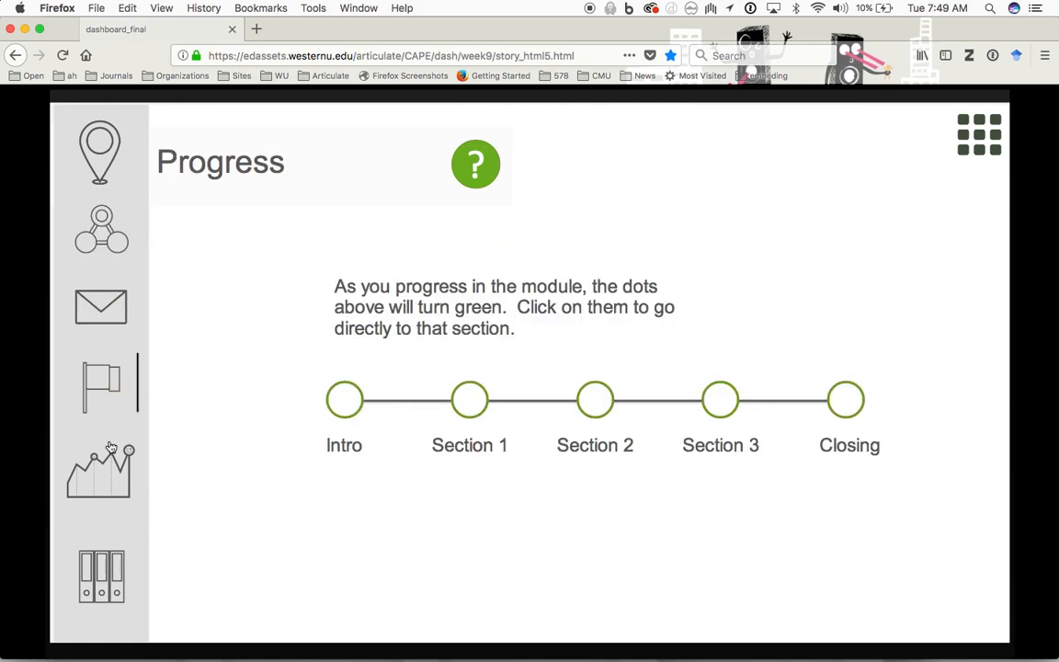
pyautogui.click(102, 574)
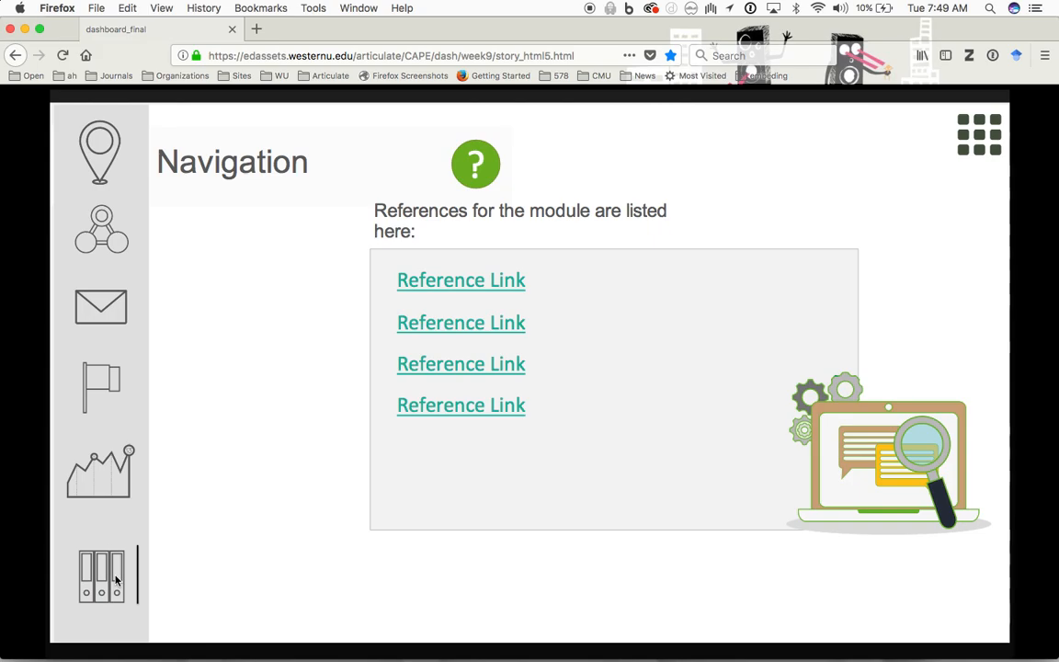
pyautogui.click(99, 385)
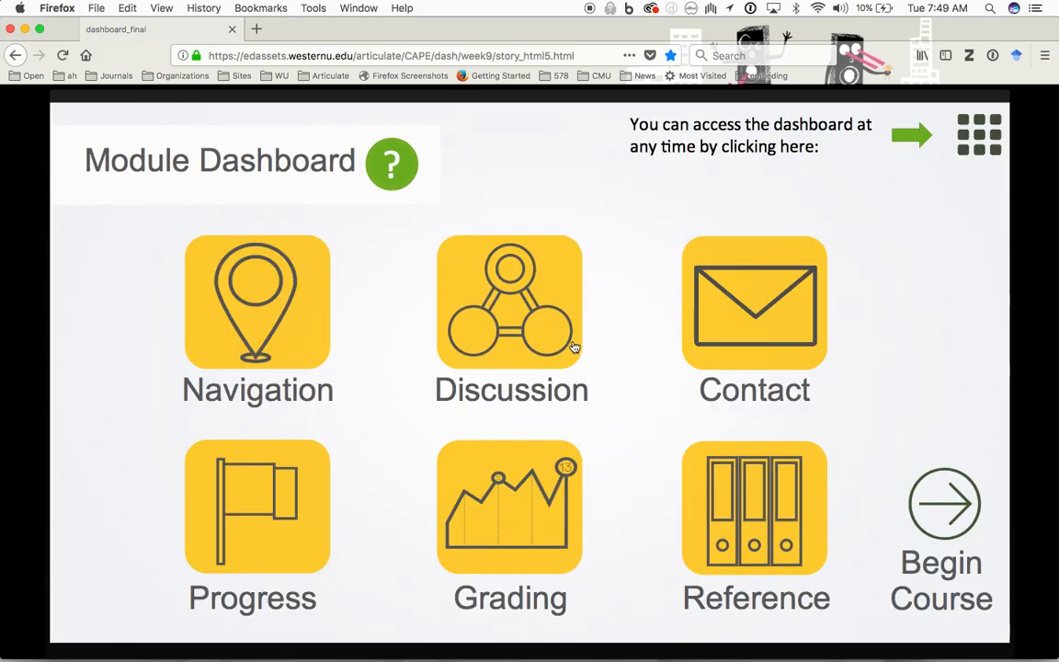
pyautogui.moveTo(565, 358)
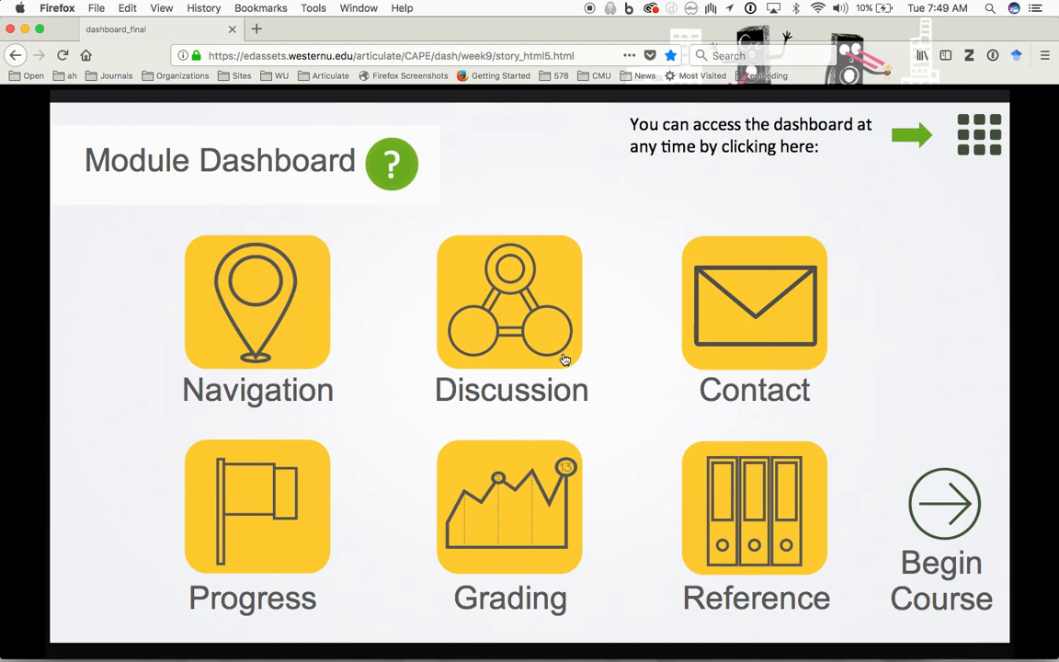
# Visit the Discussion page, return to the dashboard and land on the Progress page
pyautogui.click(511, 302)
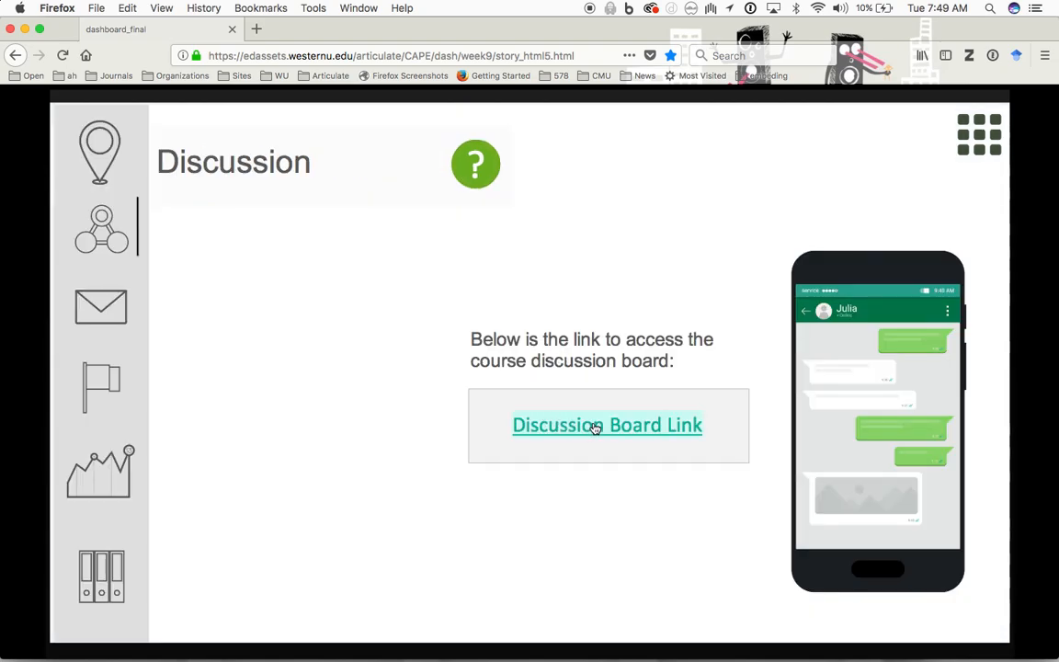
pyautogui.moveTo(592, 386)
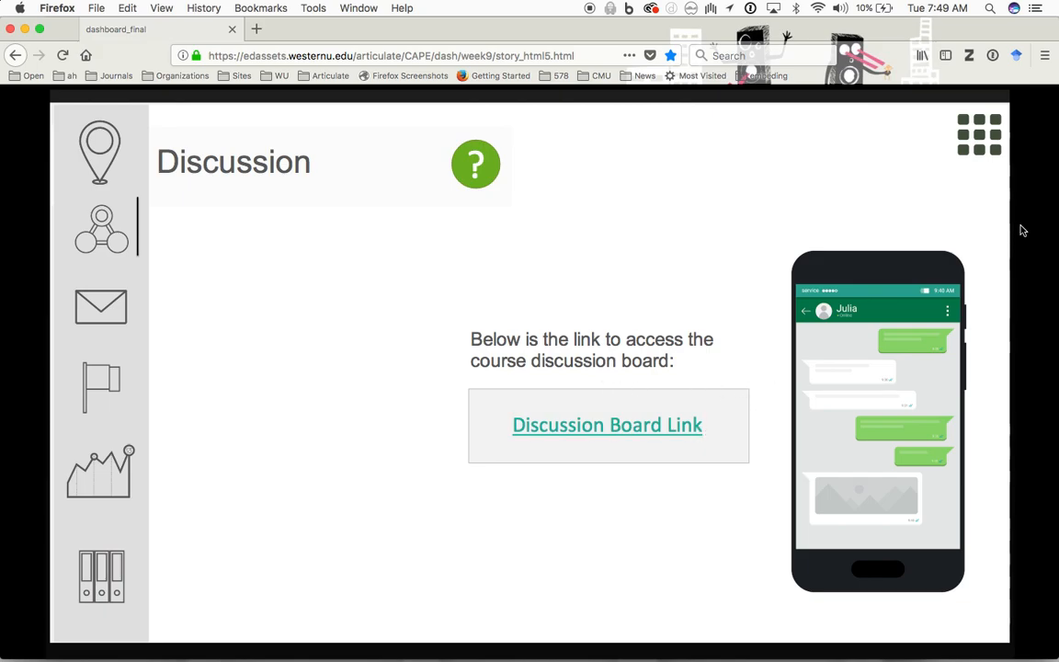
pyautogui.click(978, 133)
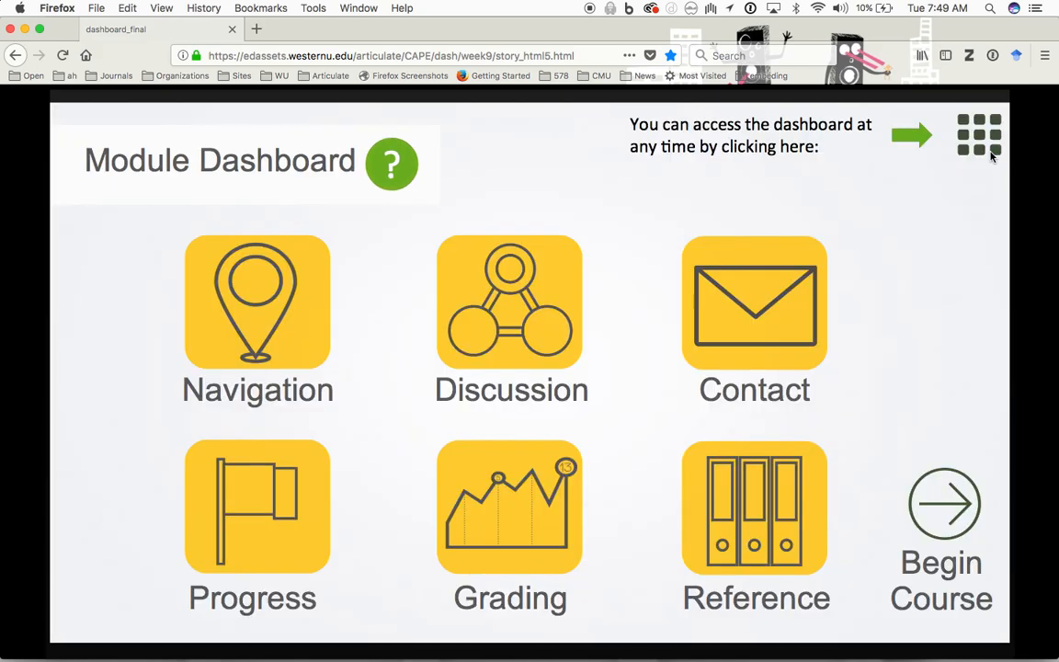
pyautogui.click(754, 303)
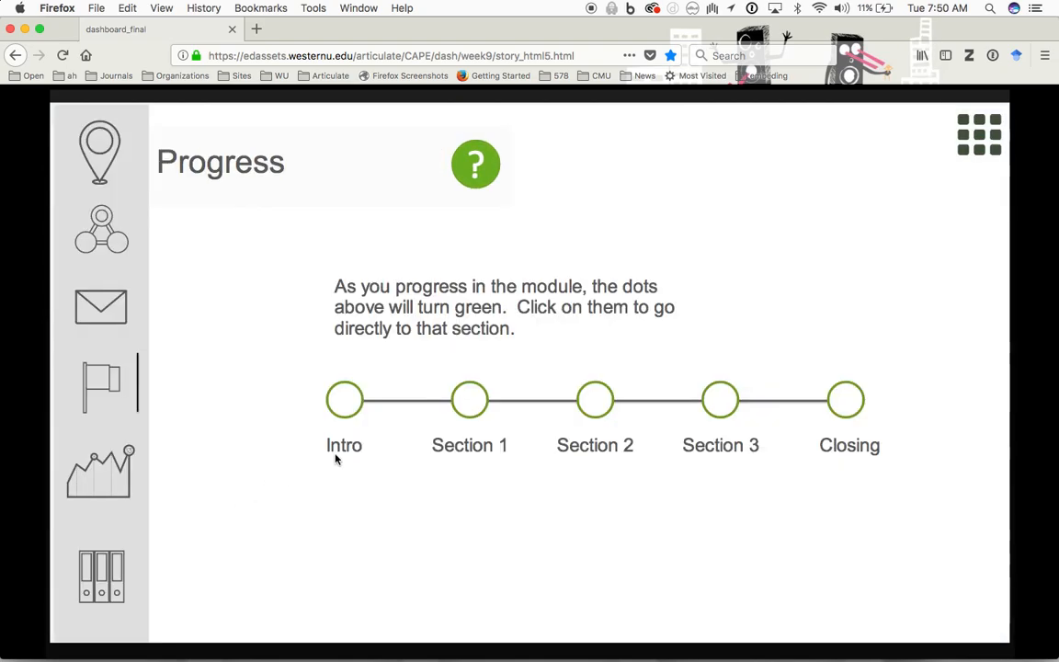
pyautogui.moveTo(827, 426)
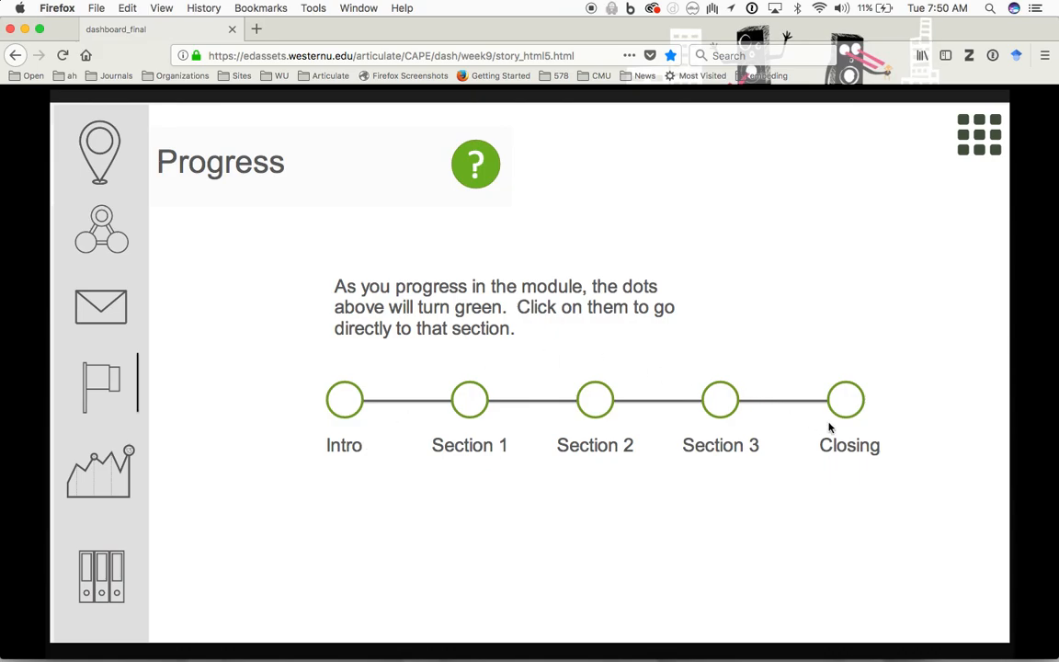
pyautogui.moveTo(356, 419)
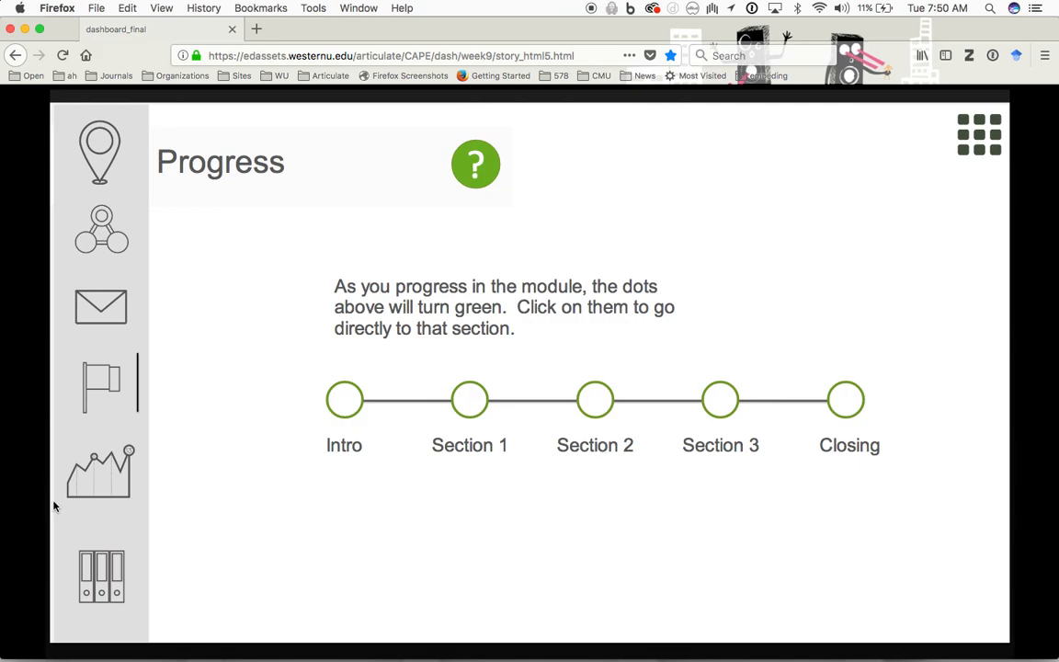
# View the current quiz results from the Quiz Score section and close them
pyautogui.click(978, 133)
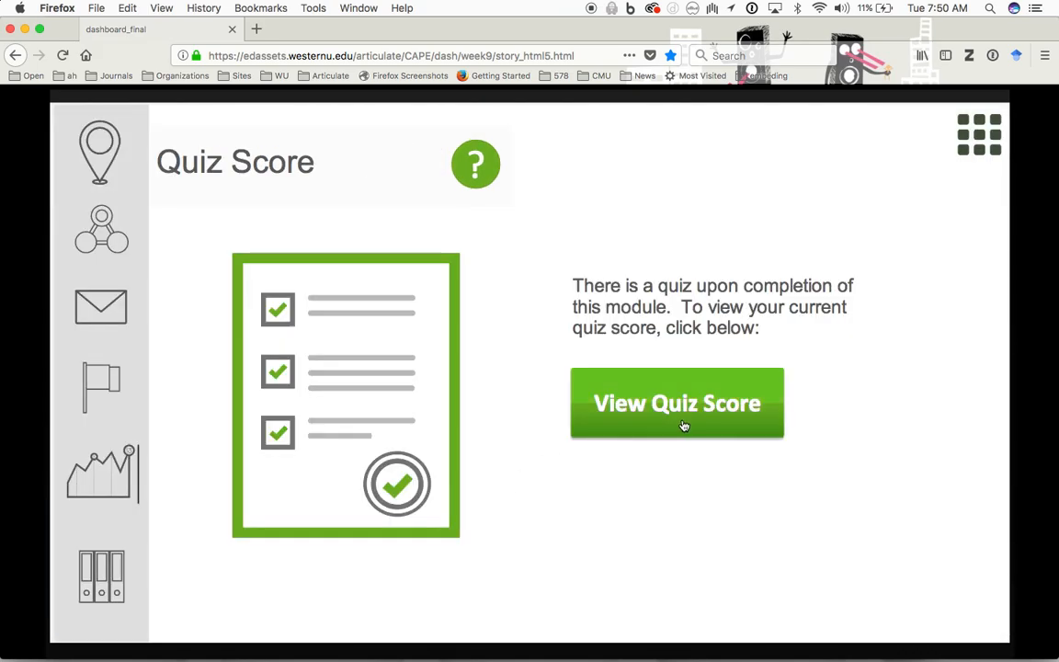
pyautogui.click(676, 402)
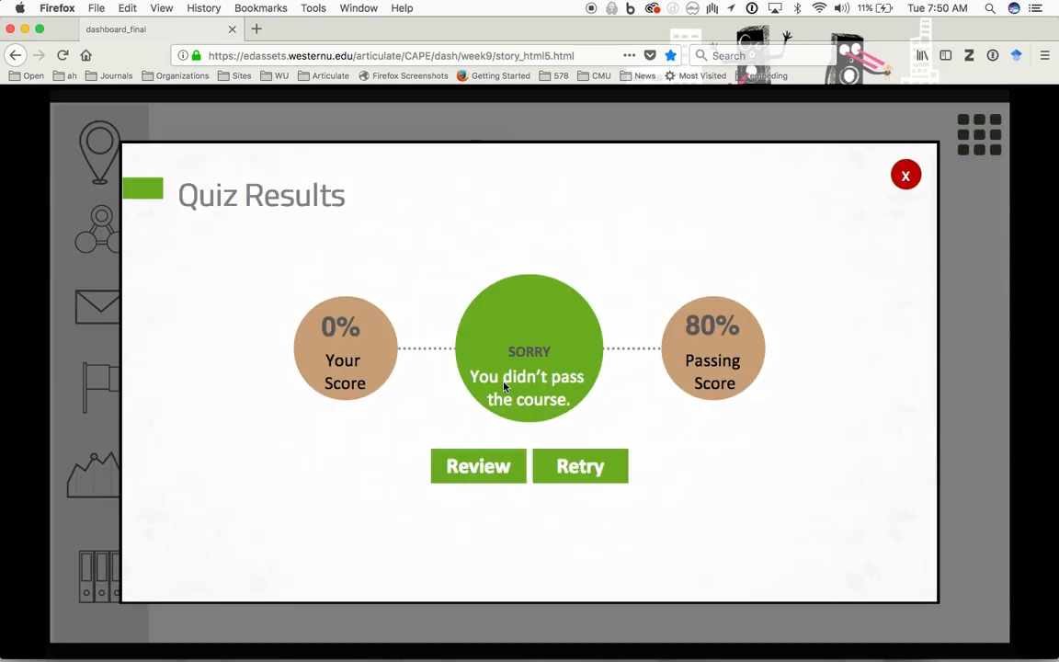
pyautogui.moveTo(923, 138)
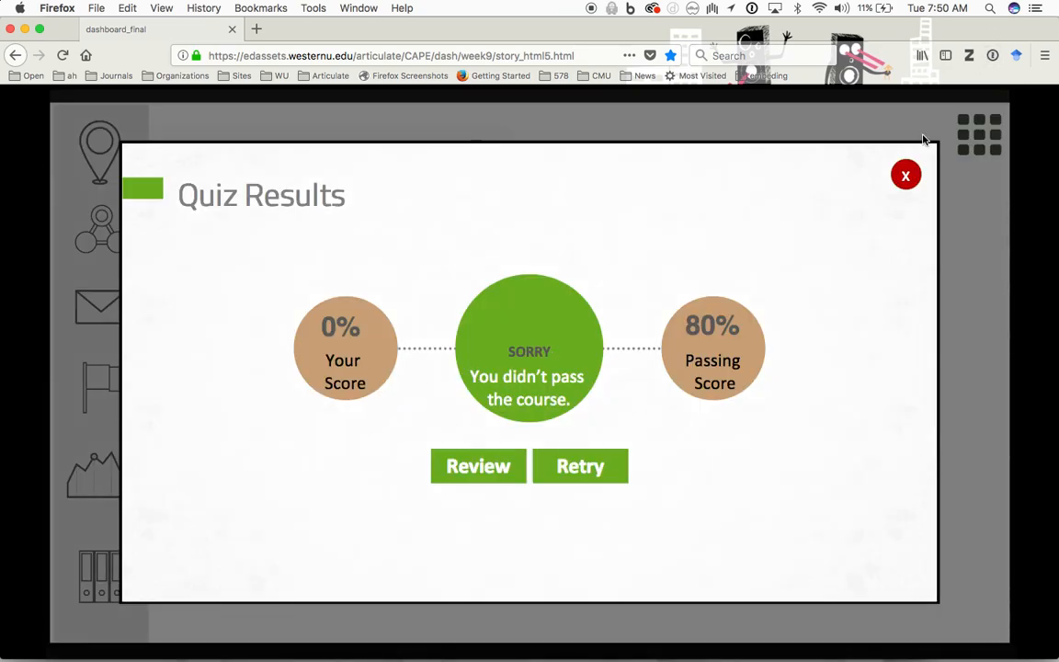
pyautogui.click(904, 174)
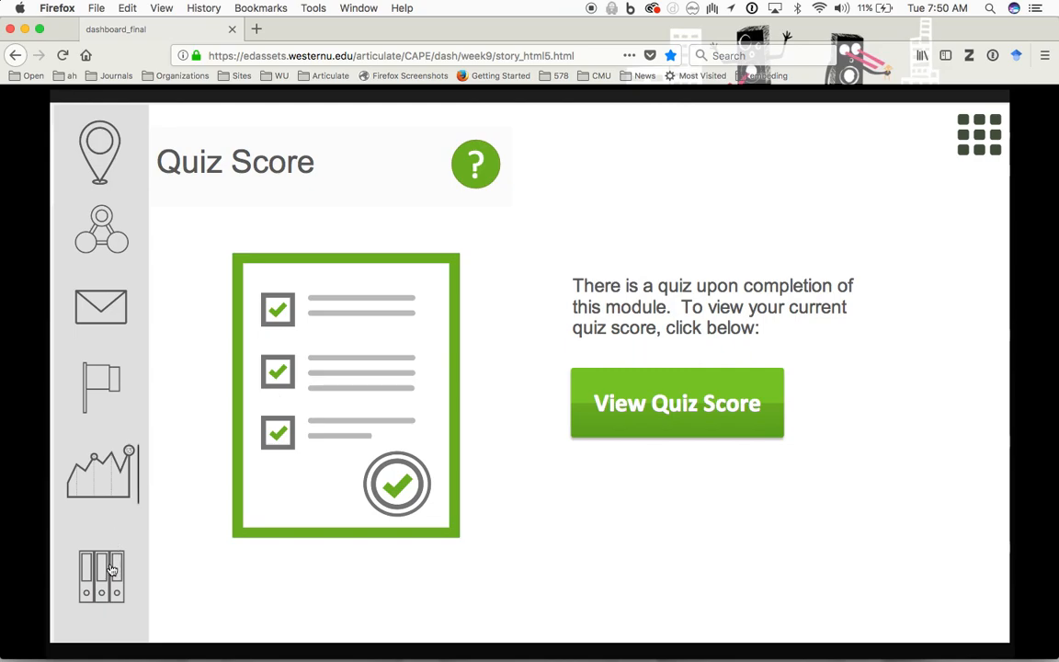
# Visit the references page, read and dismiss its dashboard tip, and return to the Module Dashboard
pyautogui.click(101, 574)
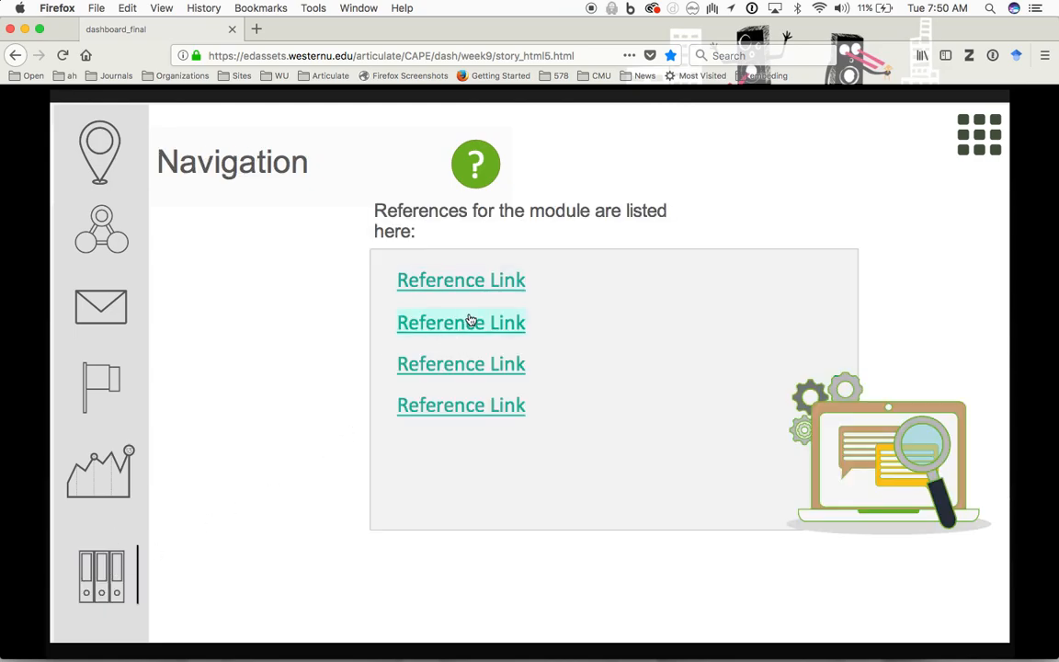
pyautogui.moveTo(632, 332)
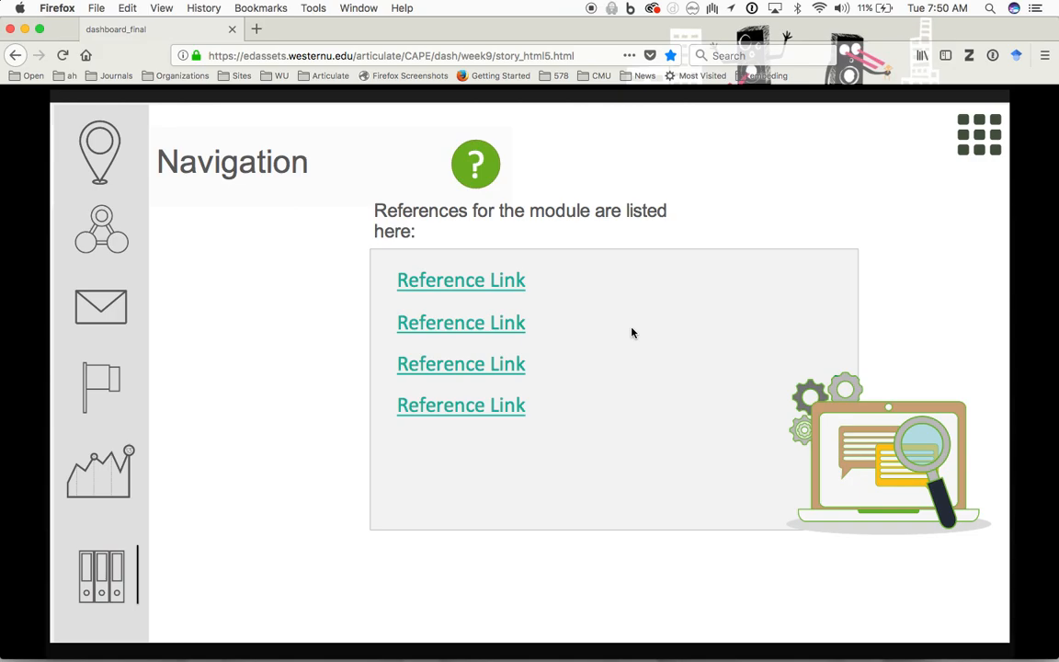
pyautogui.click(978, 133)
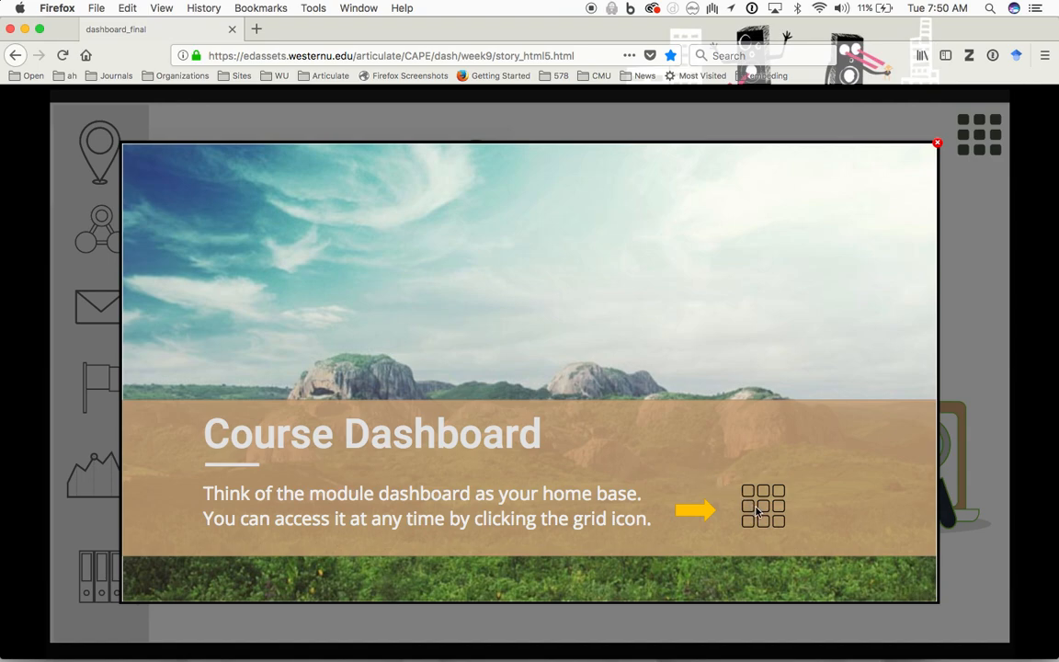
pyautogui.moveTo(780, 485)
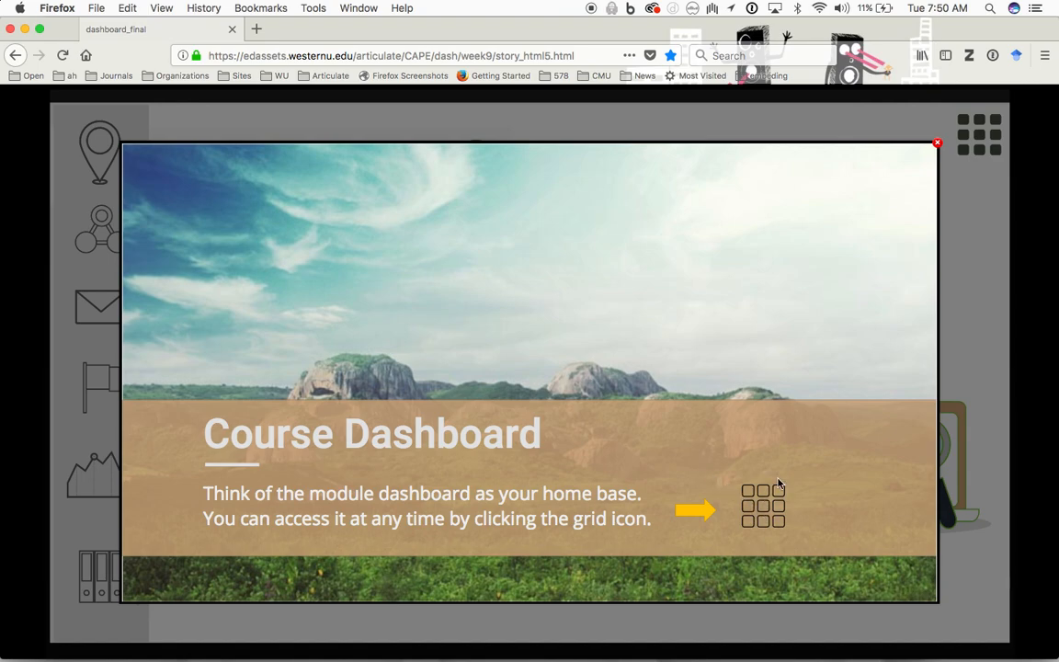
pyautogui.click(937, 143)
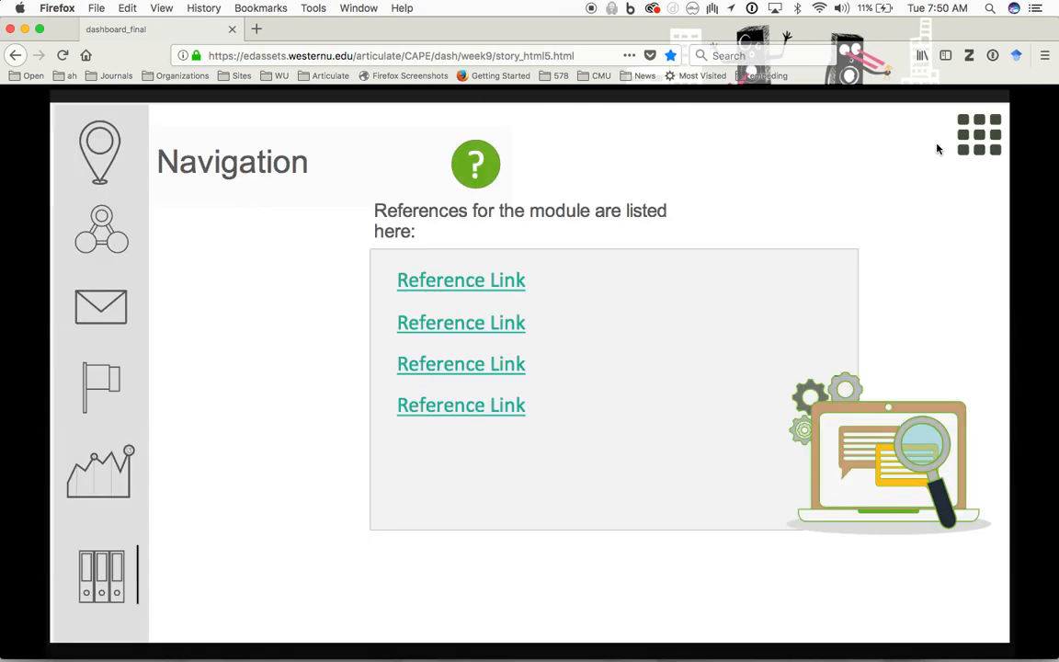
pyautogui.click(978, 134)
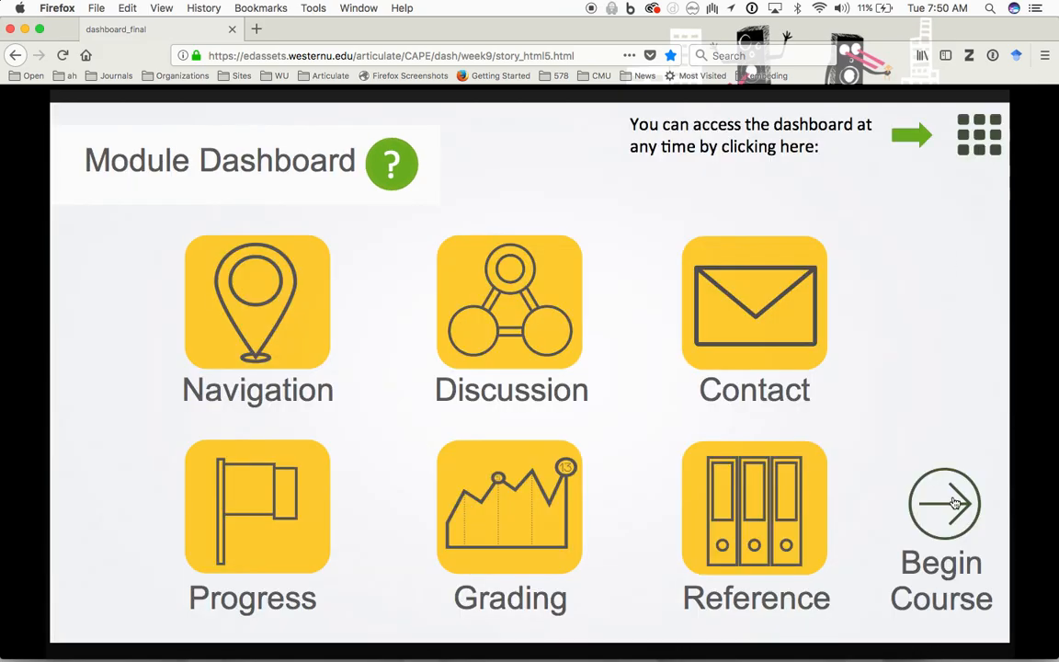
# Advance through the course content intro and Sections 1, 2 and 3 slides
pyautogui.click(941, 503)
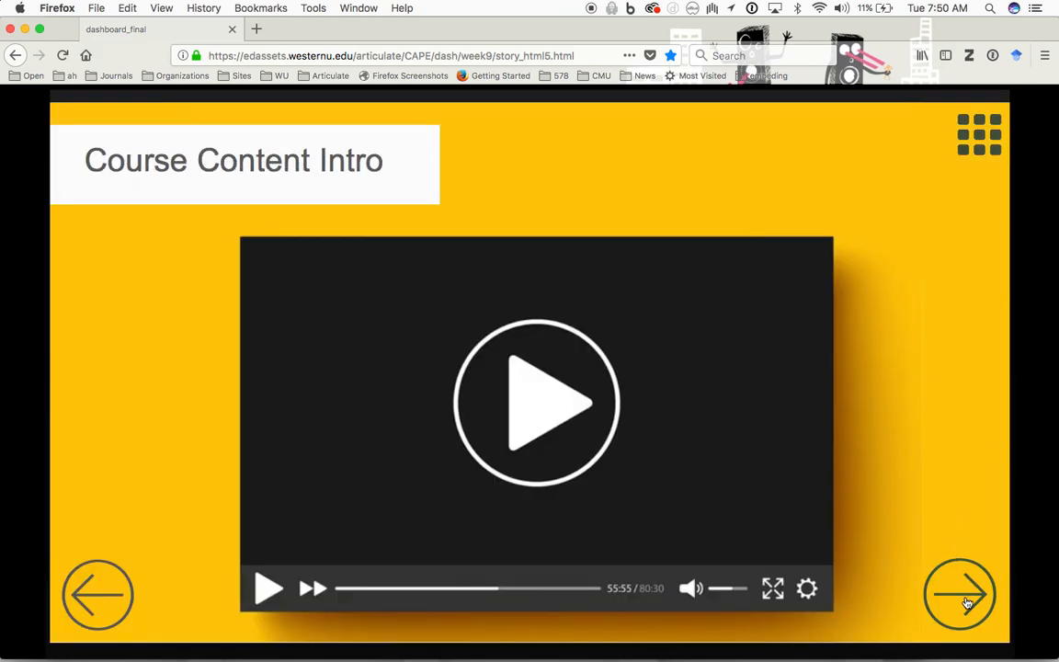
pyautogui.click(959, 594)
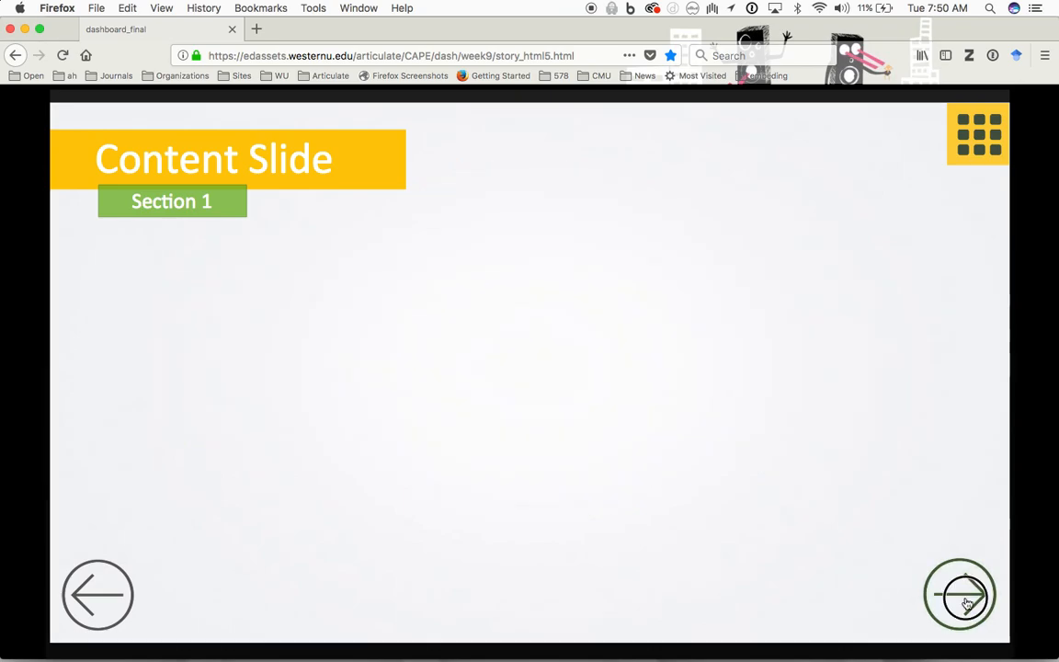
pyautogui.click(960, 594)
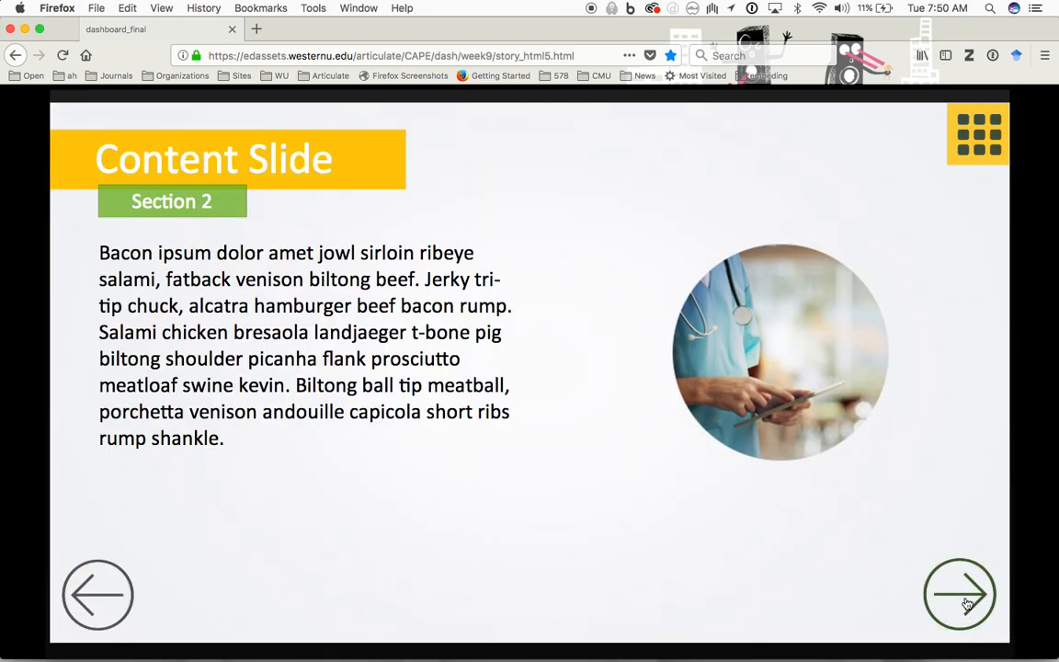
pyautogui.click(959, 594)
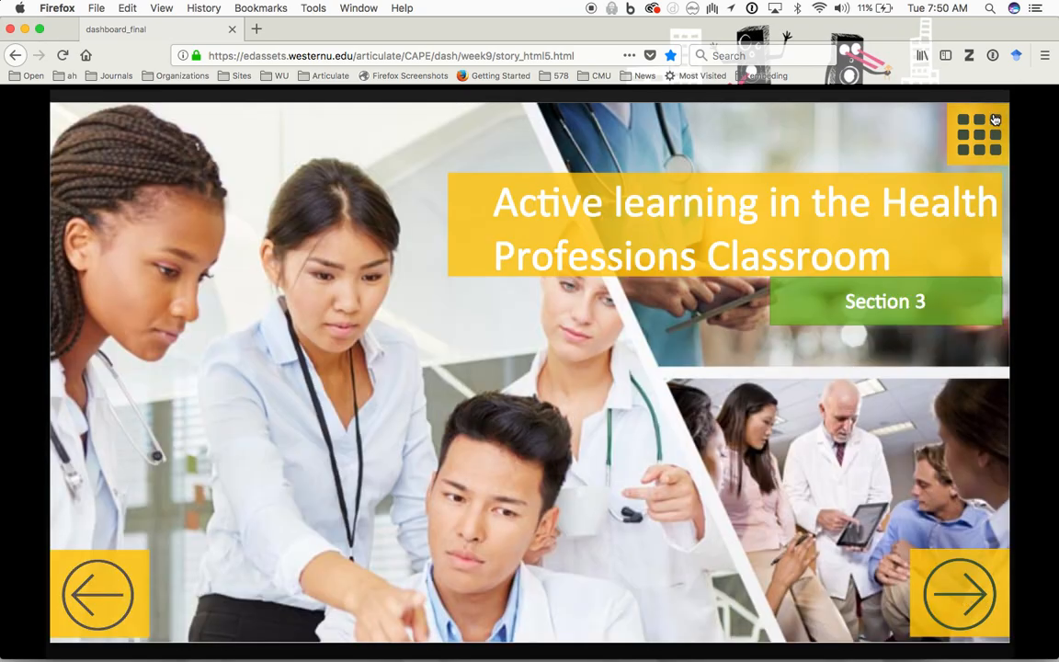
# From the dashboard's Progress tracker, jump directly to the Closing video slide
pyautogui.click(963, 121)
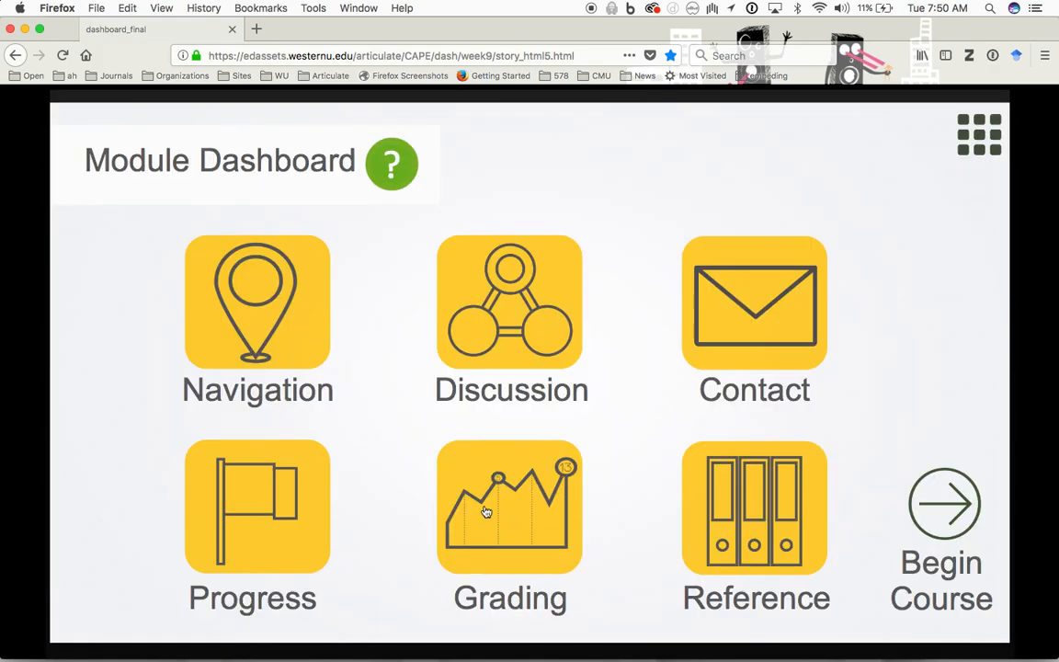
pyautogui.click(258, 508)
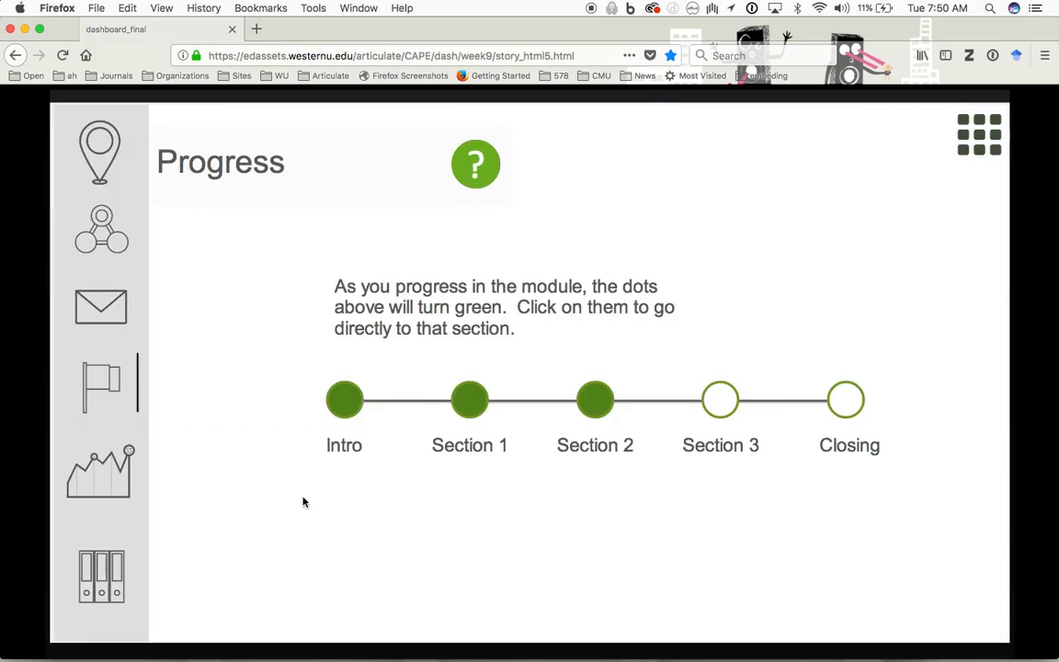
pyautogui.moveTo(445, 493)
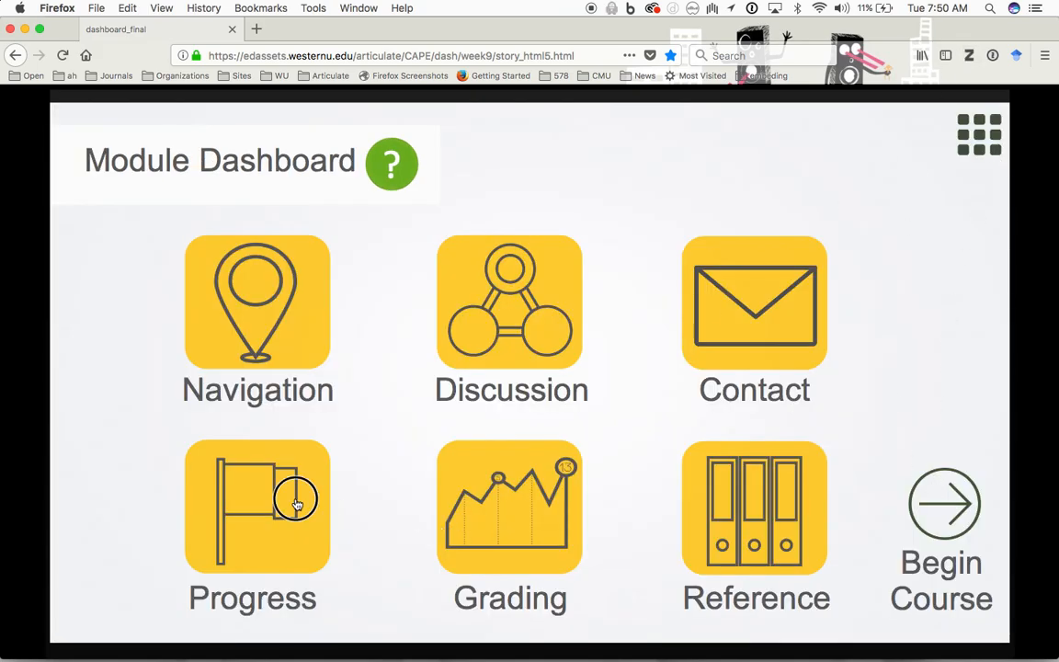
pyautogui.click(258, 505)
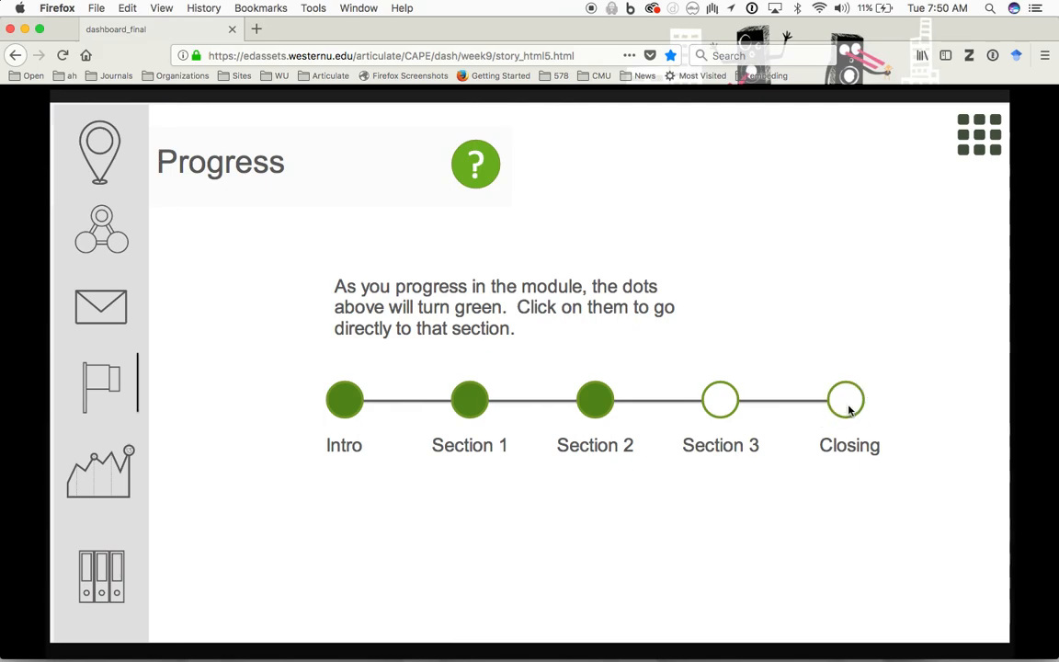
pyautogui.click(846, 399)
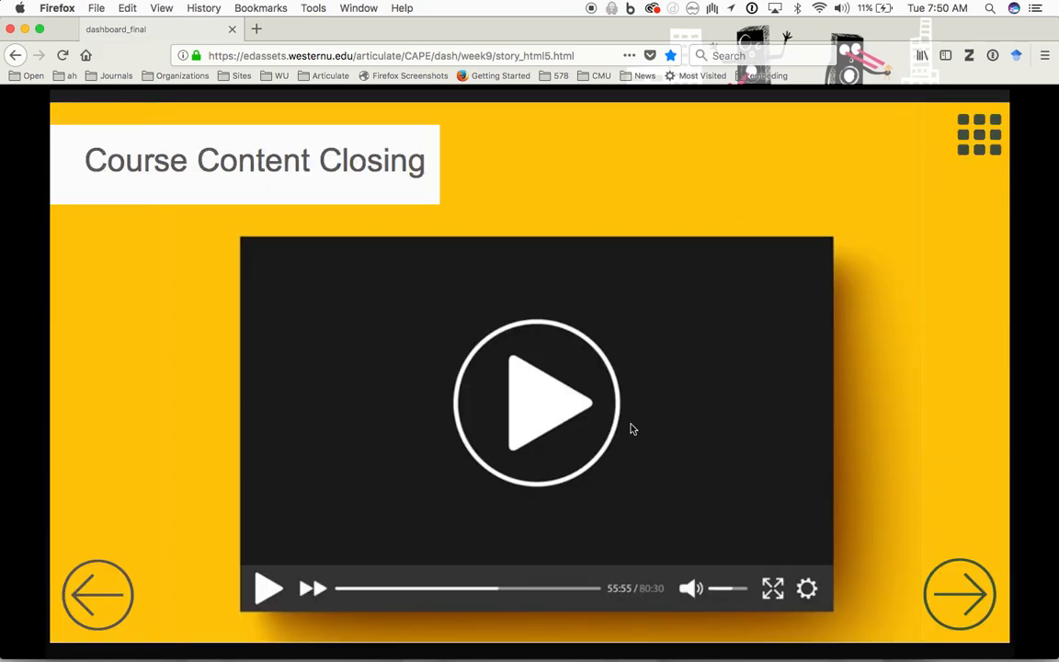
pyautogui.moveTo(862, 485)
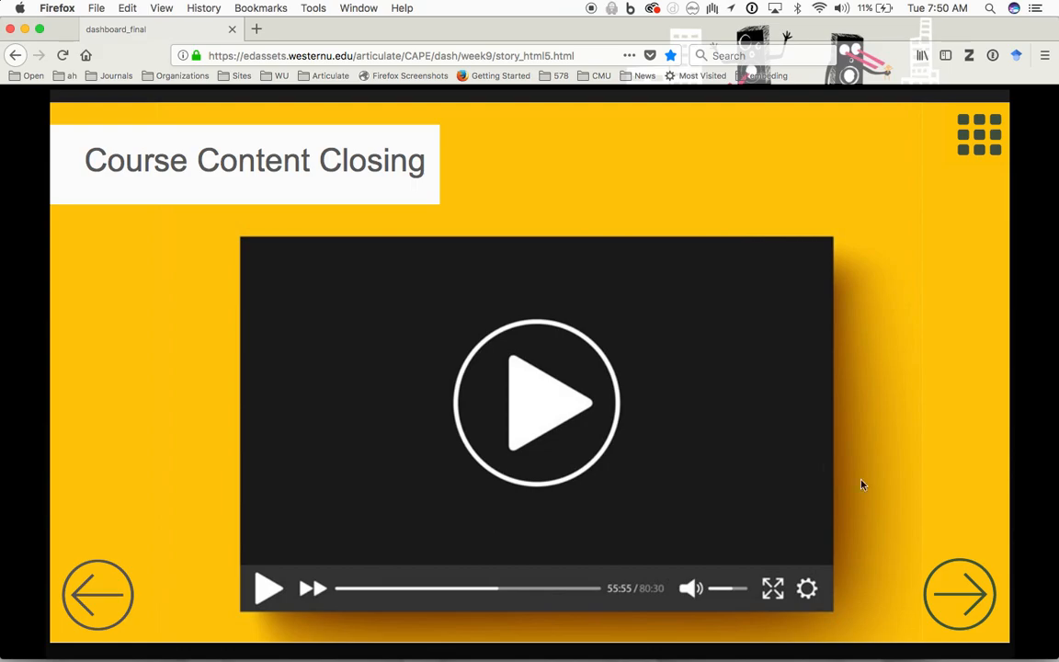
# Answer and submit the pick-many and multiple-choice questions, continuing to the drag-and-drop
pyautogui.click(959, 592)
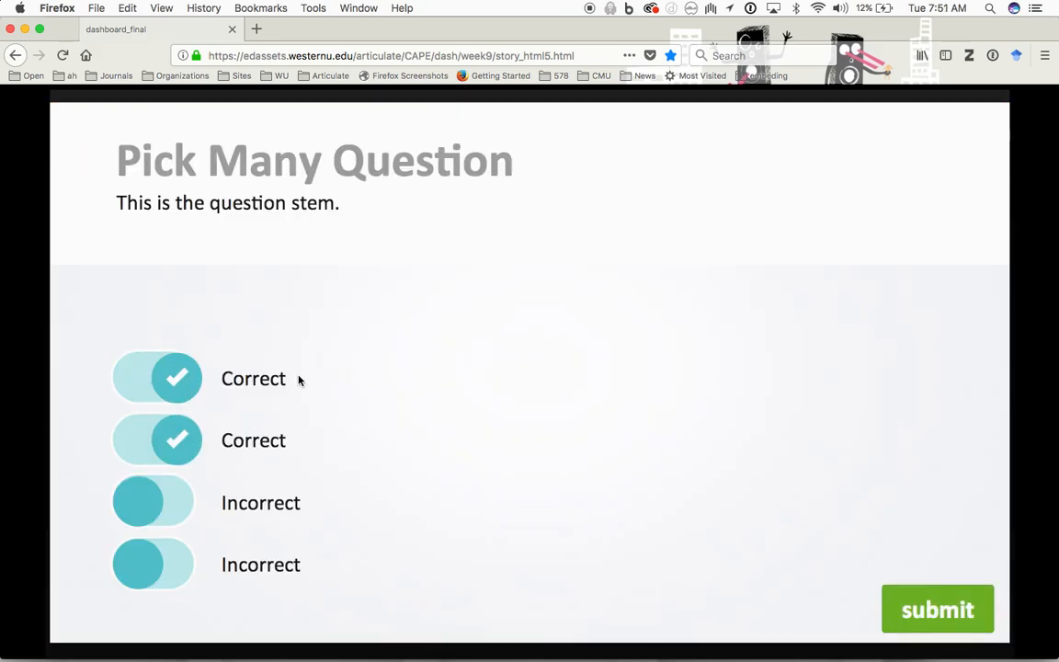
pyautogui.click(938, 608)
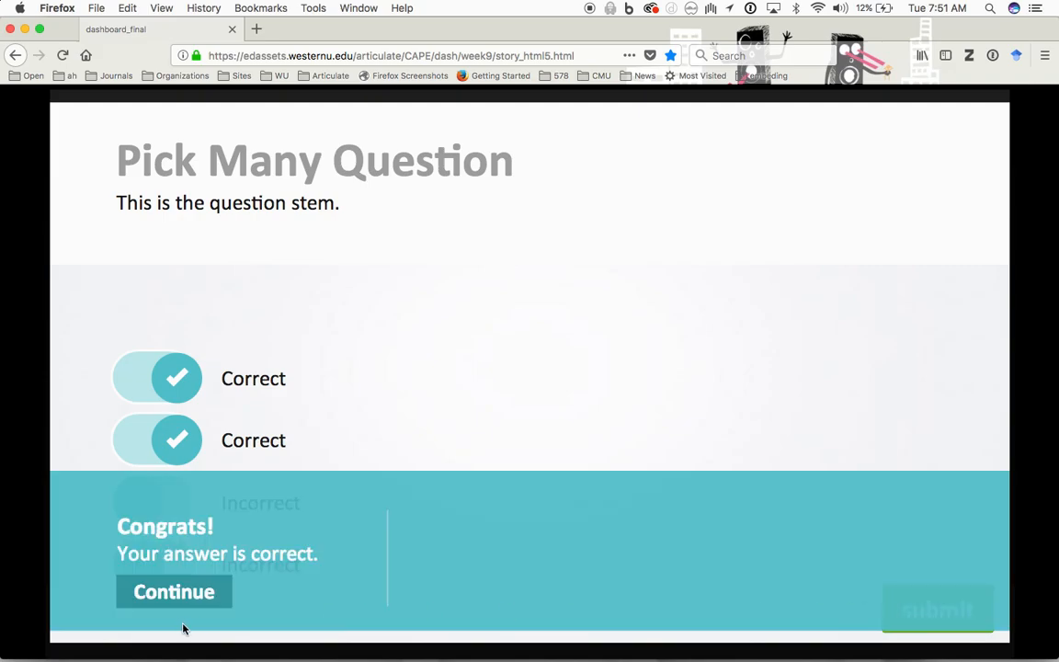
pyautogui.click(173, 591)
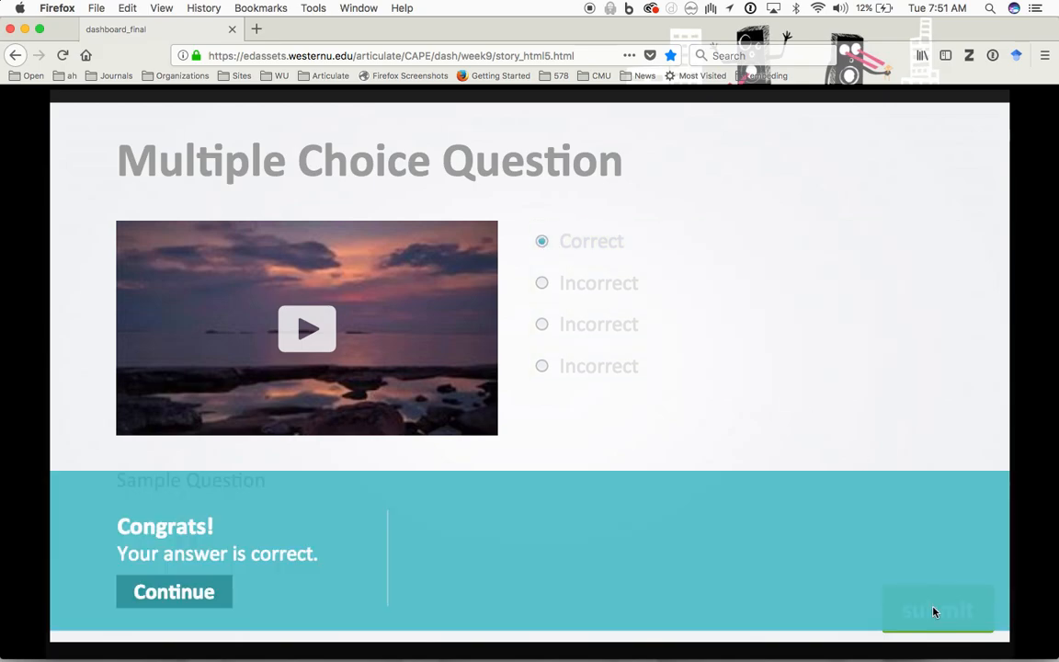
pyautogui.click(173, 592)
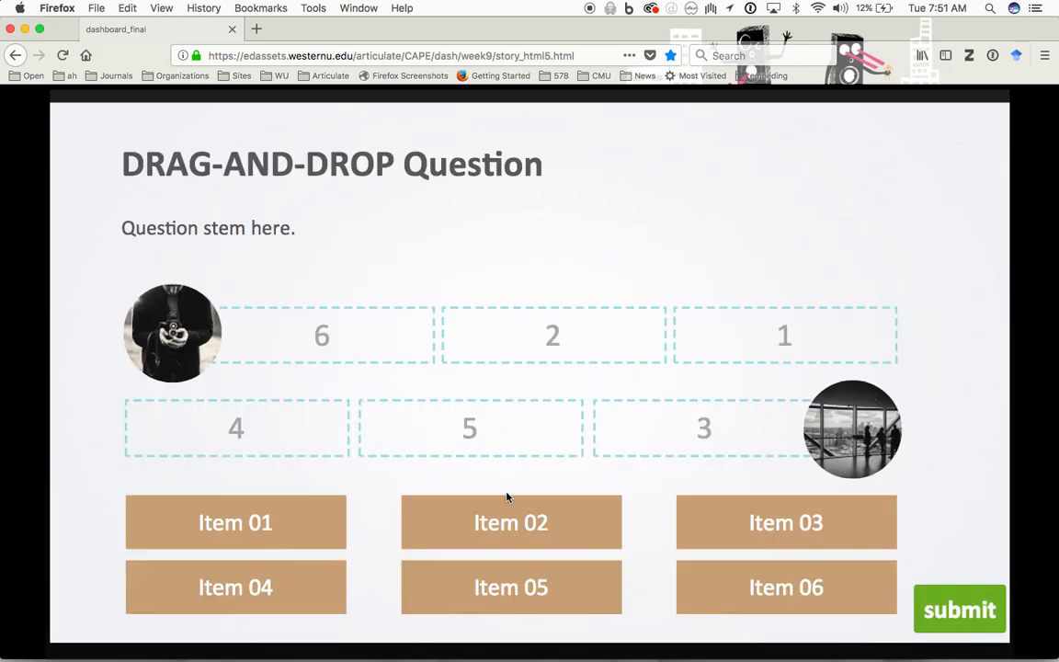
# Drag Items 01–06 into their numbered slots and submit for the 100% quiz result
pyautogui.moveTo(236, 522); pyautogui.dragTo(783, 346)
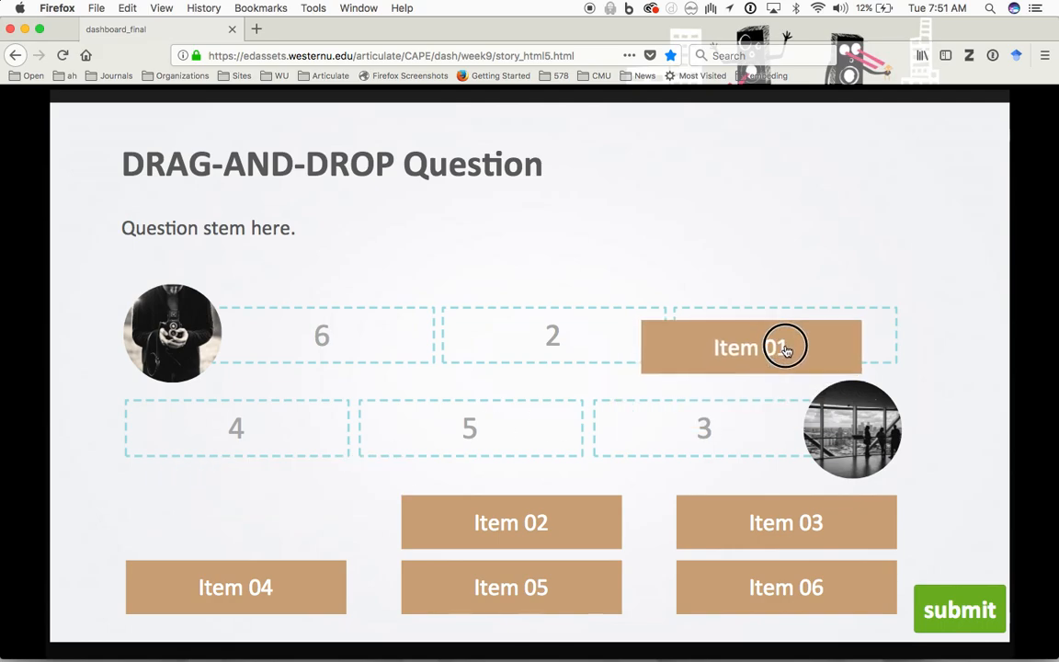
pyautogui.moveTo(511, 522); pyautogui.dragTo(553, 335)
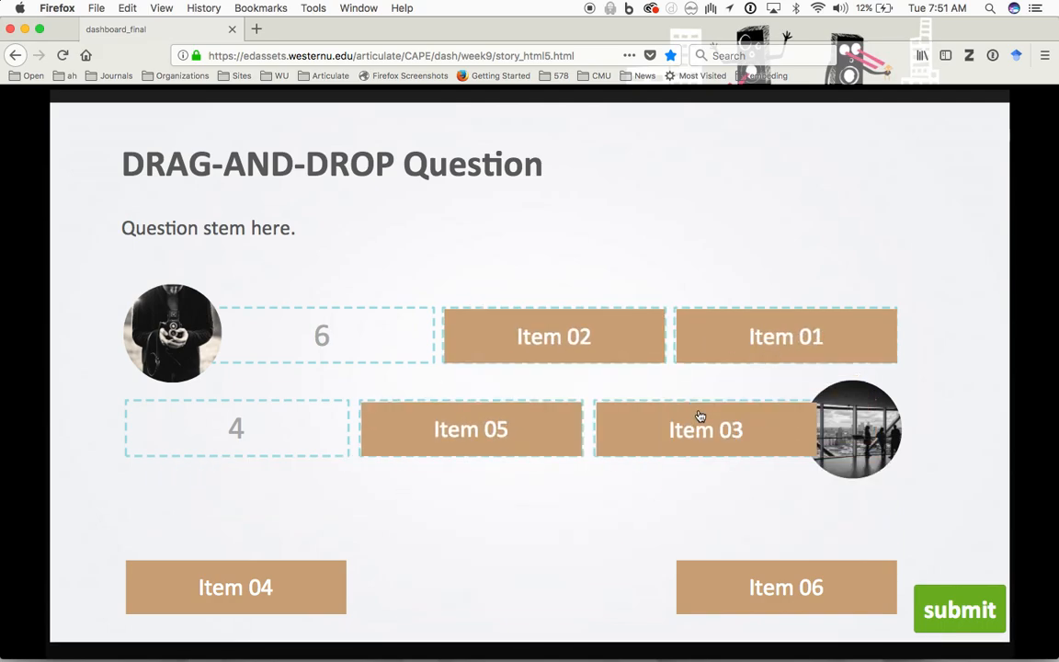
pyautogui.moveTo(786, 589); pyautogui.dragTo(324, 337)
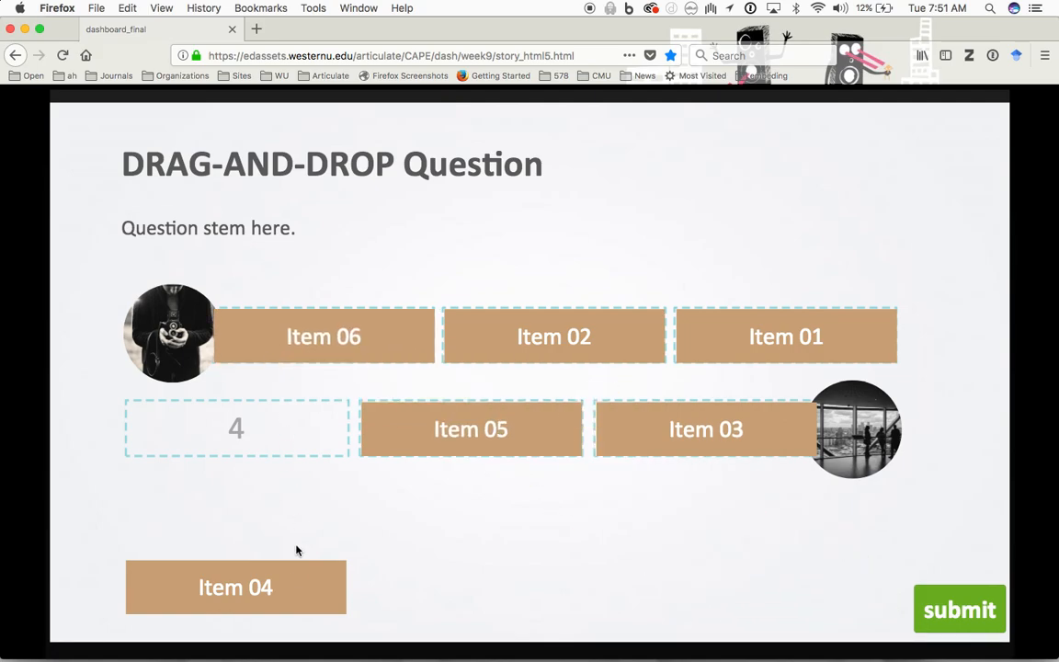
pyautogui.moveTo(235, 588); pyautogui.dragTo(235, 428)
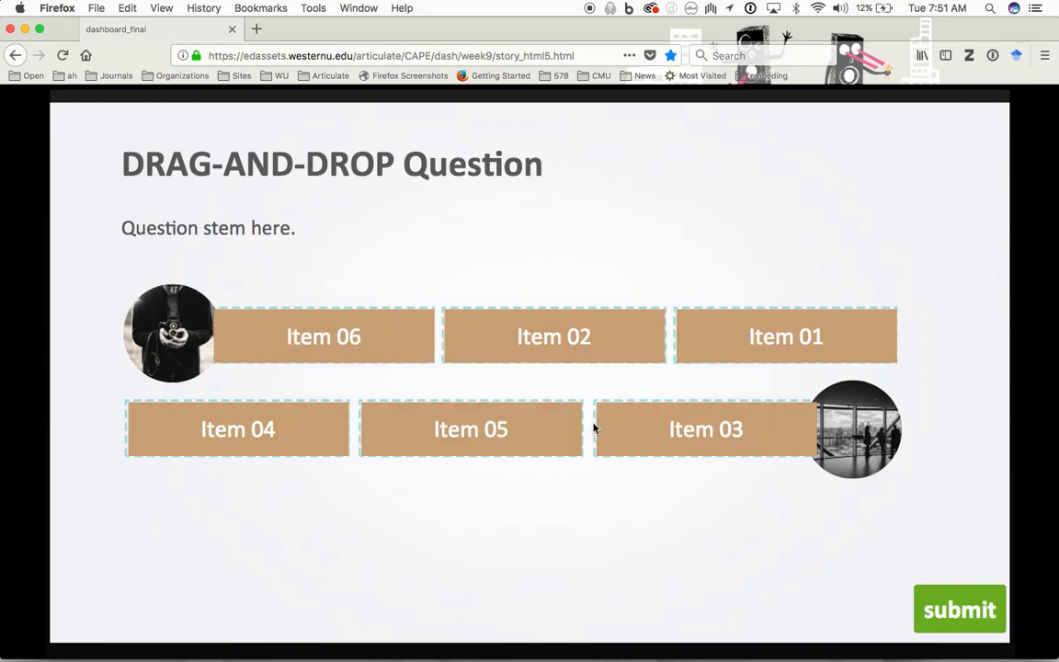
pyautogui.click(960, 609)
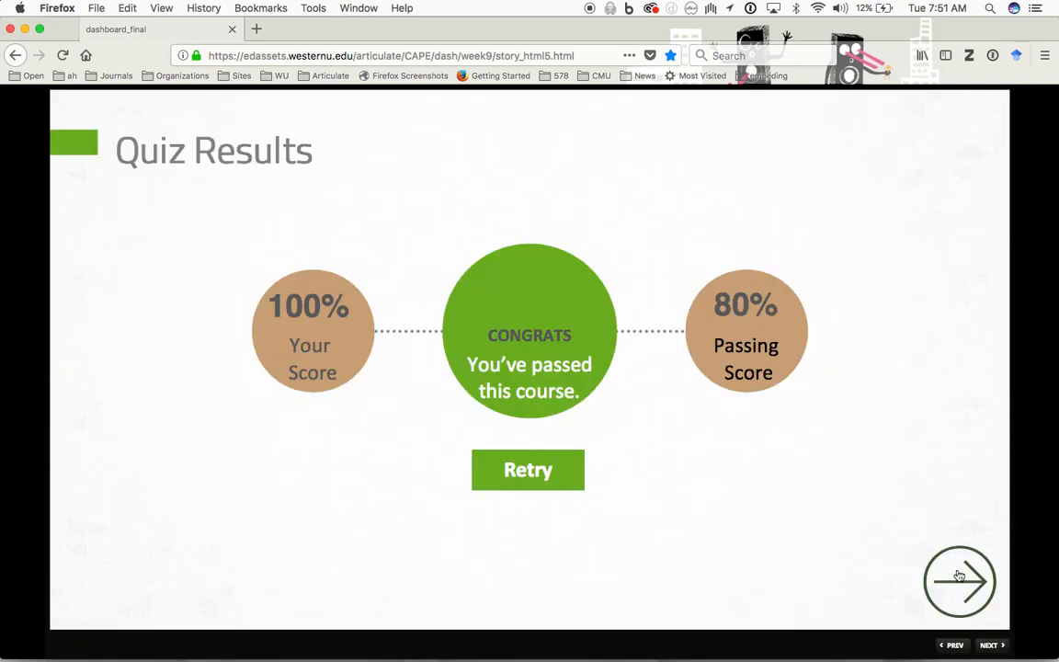
# Reach the course completion slide, view the 100% quiz score from the dashboard and close it
pyautogui.click(959, 580)
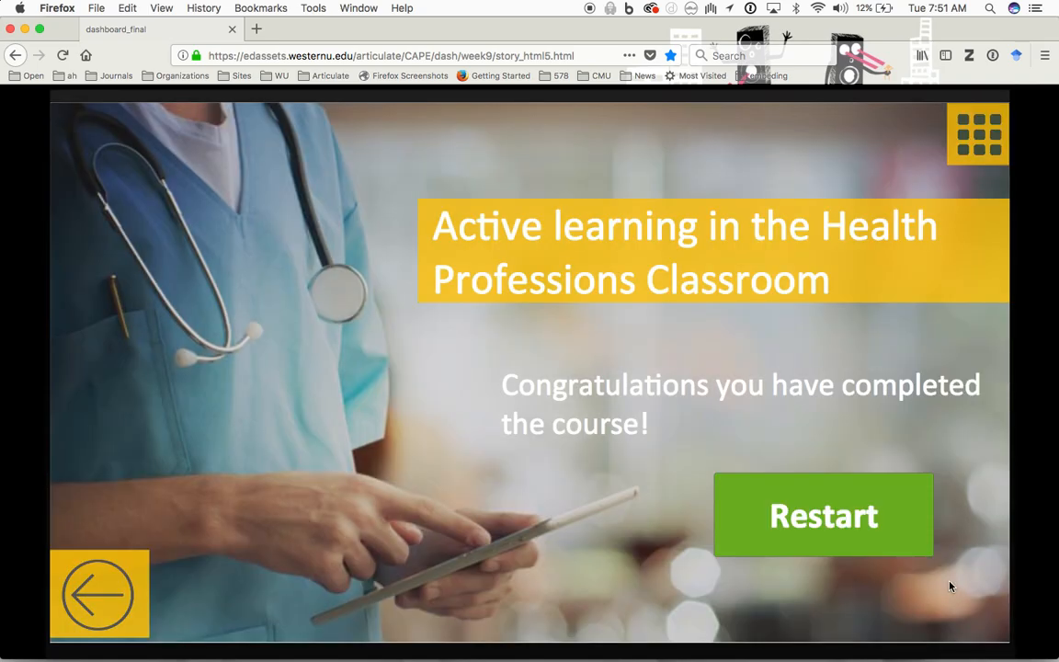
pyautogui.moveTo(953, 155)
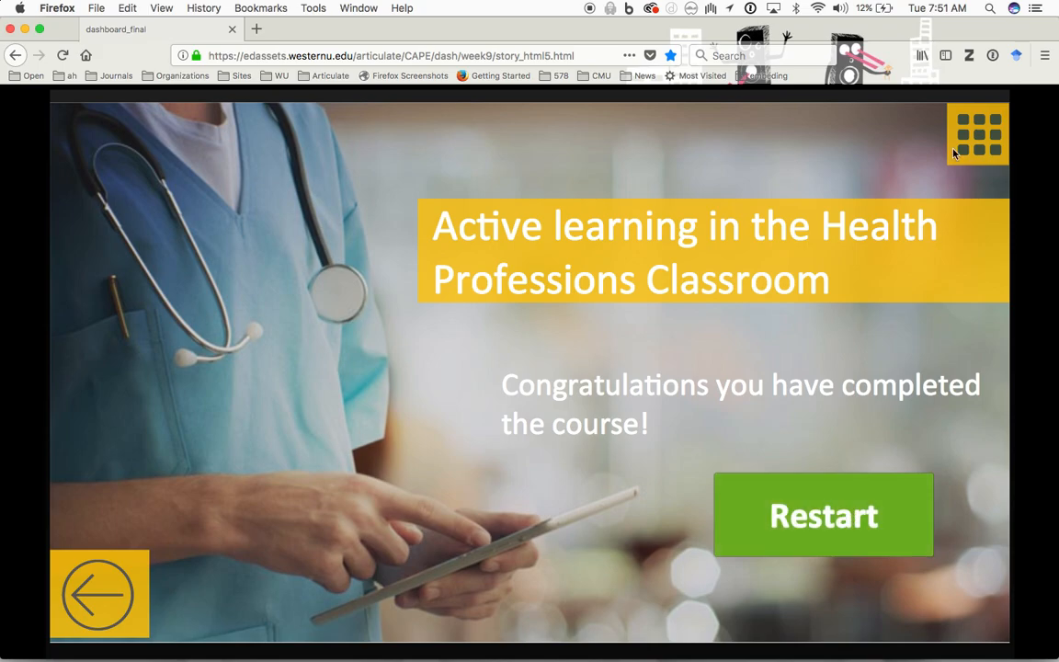
pyautogui.click(978, 134)
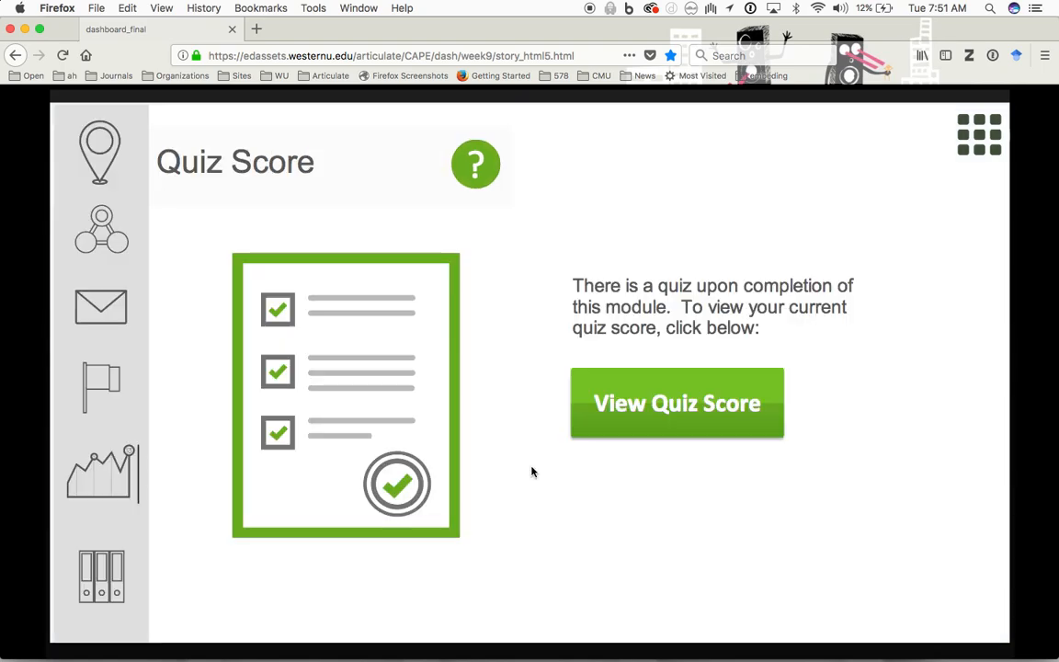
pyautogui.click(676, 402)
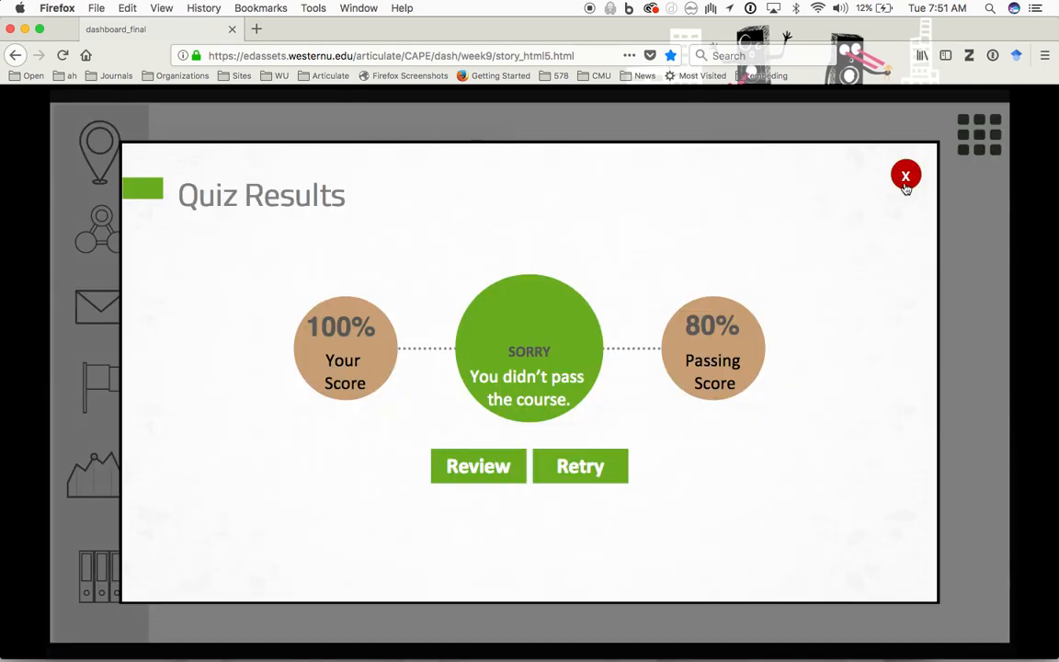
pyautogui.click(904, 175)
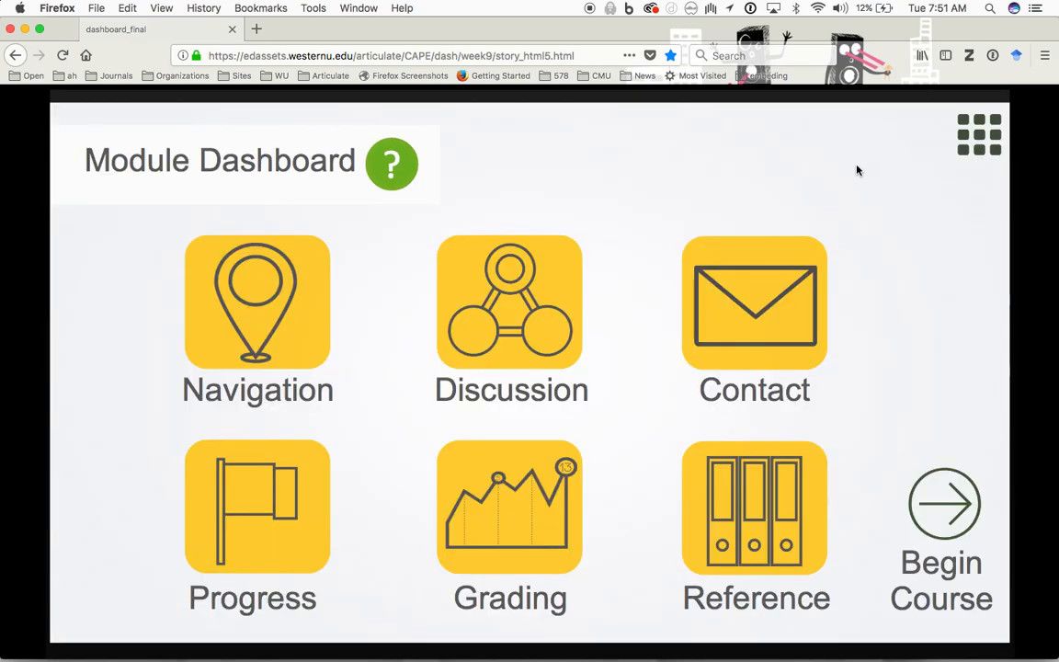
pyautogui.moveTo(287, 312)
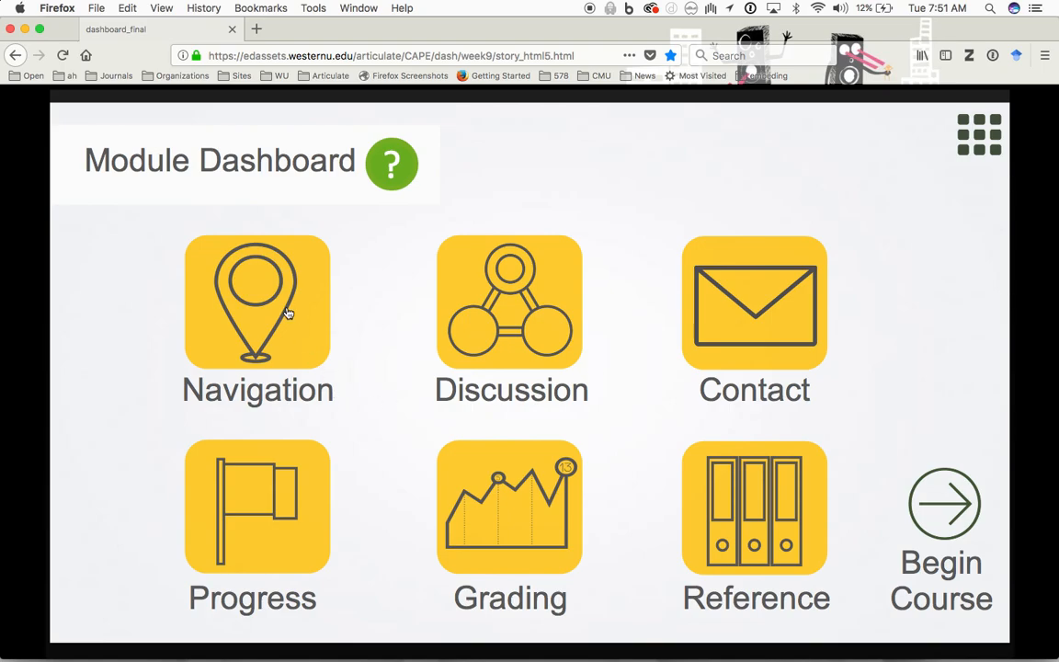
pyautogui.moveTo(736, 545)
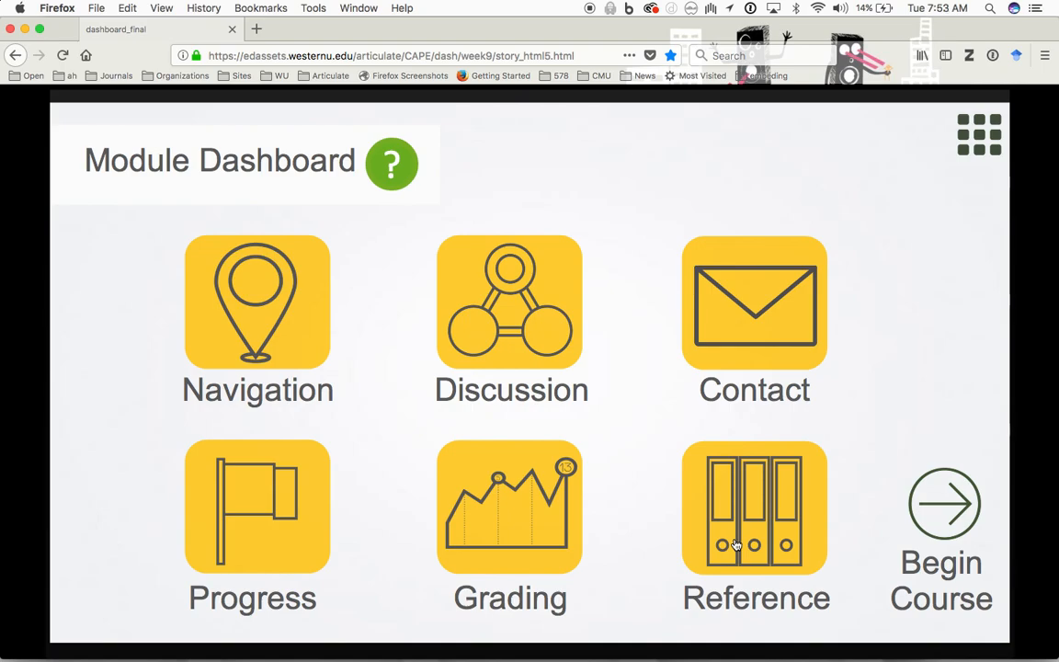
# View the References page and its module reference links
pyautogui.click(754, 508)
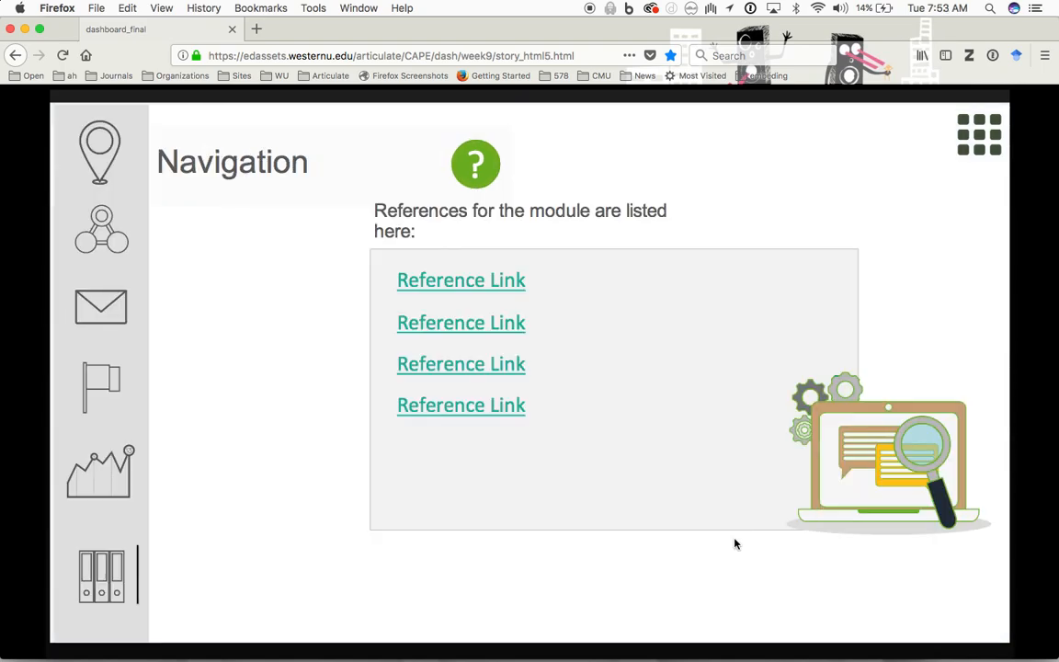
pyautogui.moveTo(952, 588)
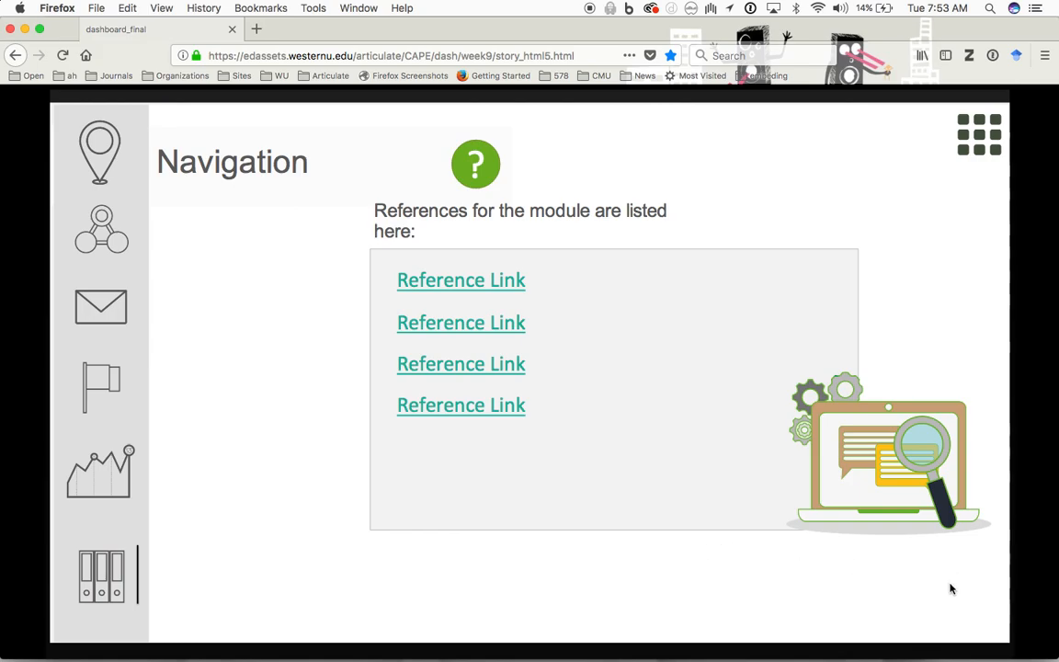
pyautogui.click(102, 471)
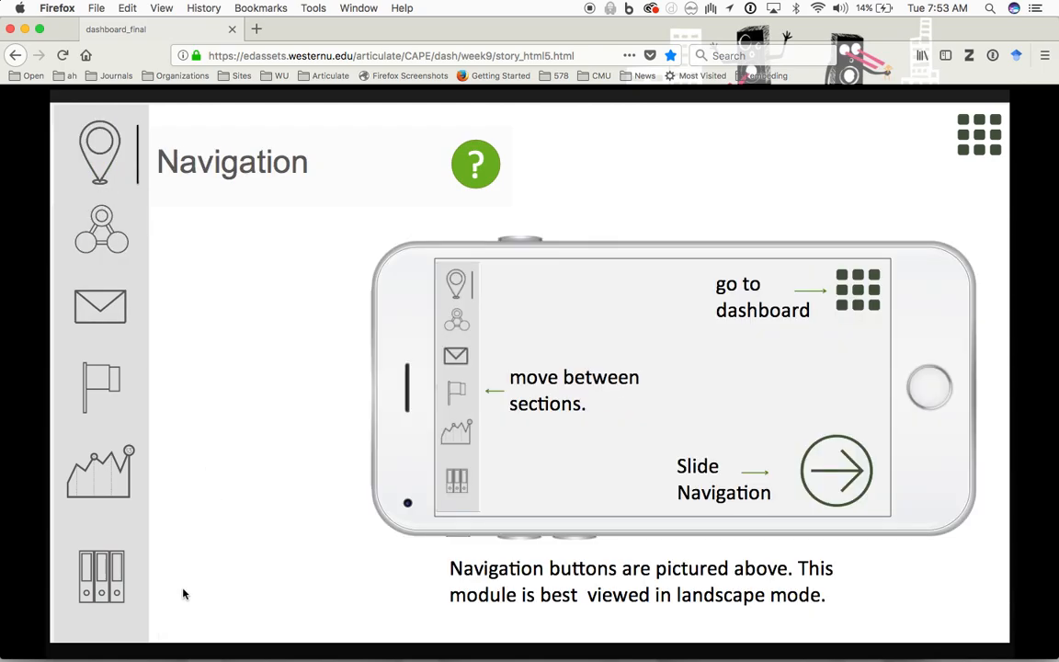
pyautogui.moveTo(217, 640)
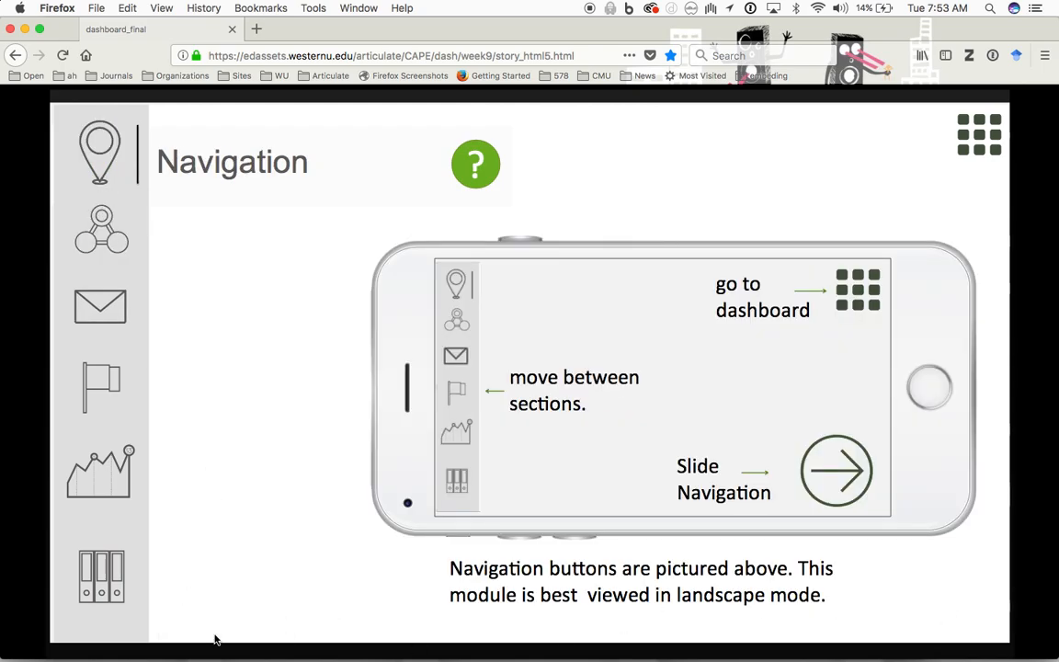
pyautogui.moveTo(101, 280)
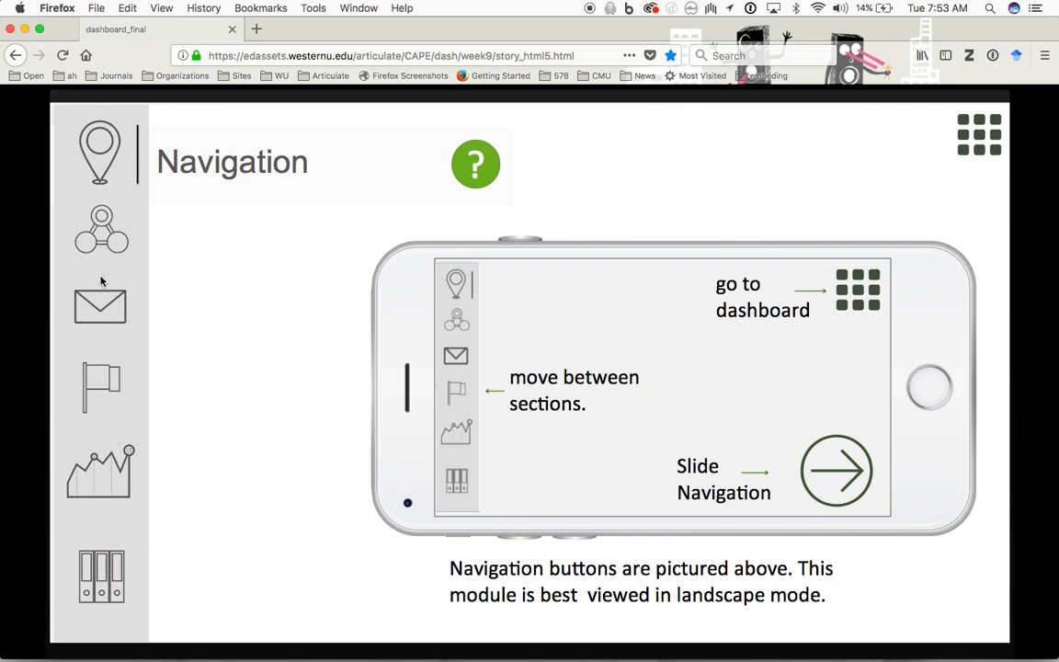
pyautogui.moveTo(103, 563)
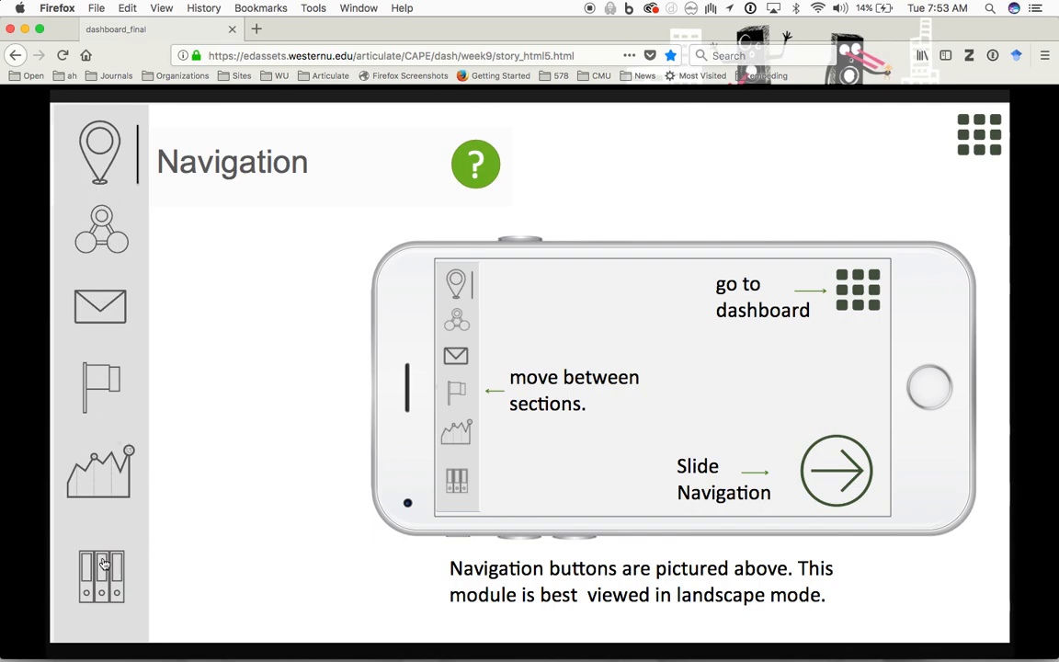
pyautogui.click(101, 470)
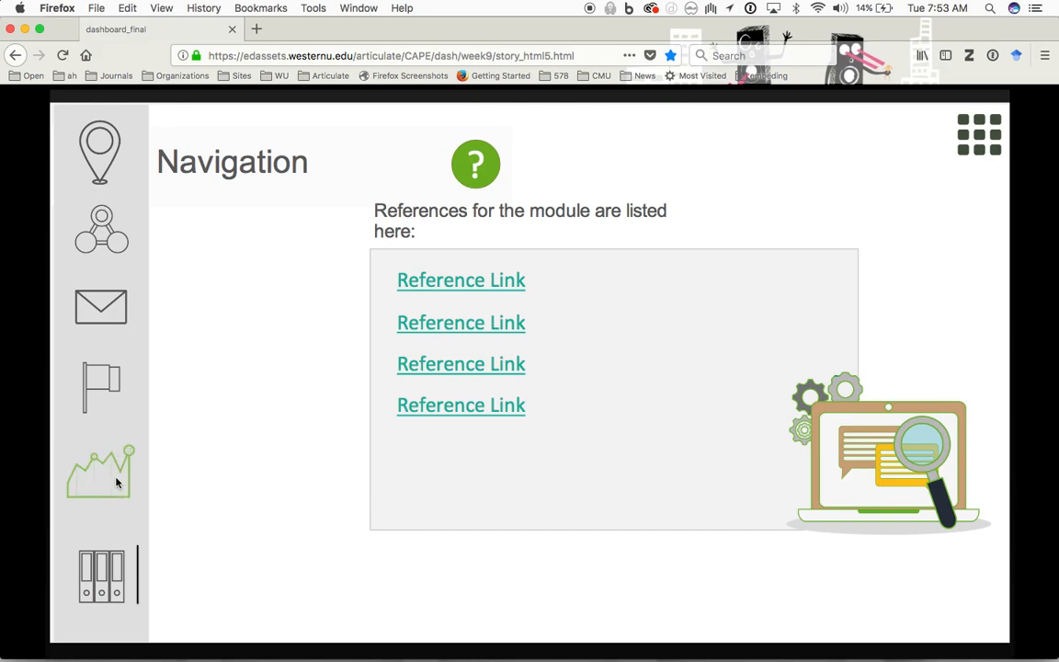
# Visit the Contact and Navigation pages, then return to the Module Dashboard
pyautogui.click(100, 230)
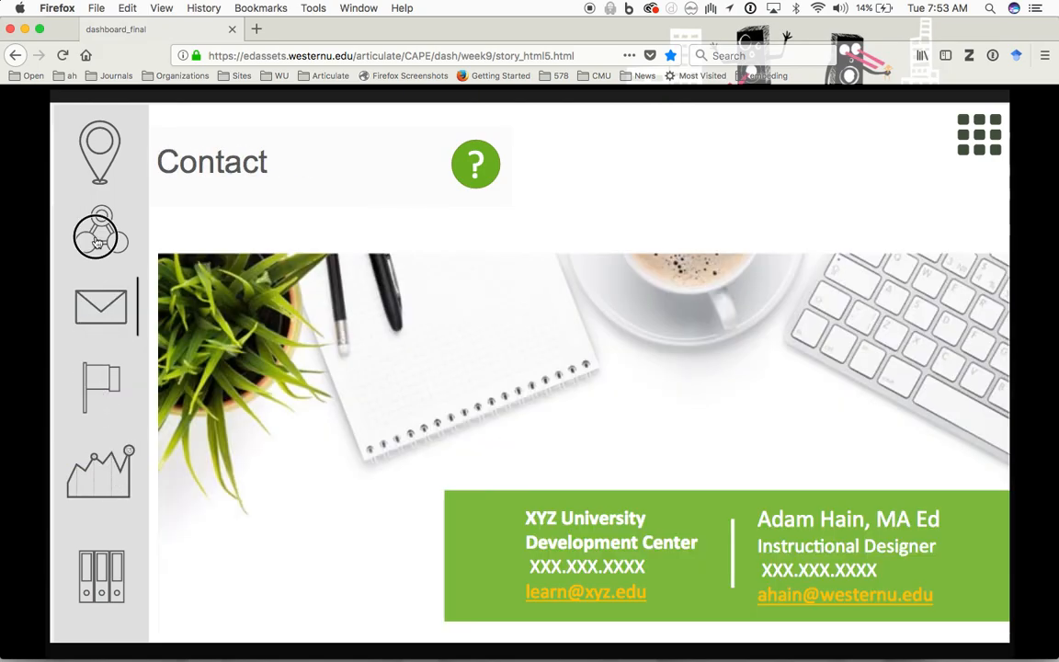
pyautogui.click(99, 232)
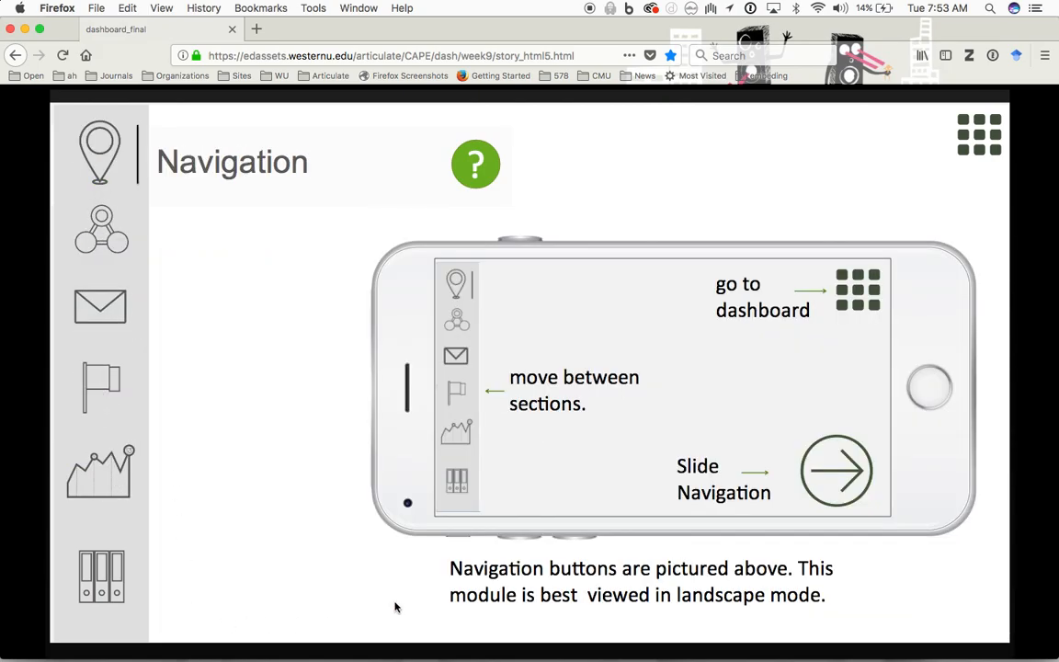
pyautogui.moveTo(306, 566)
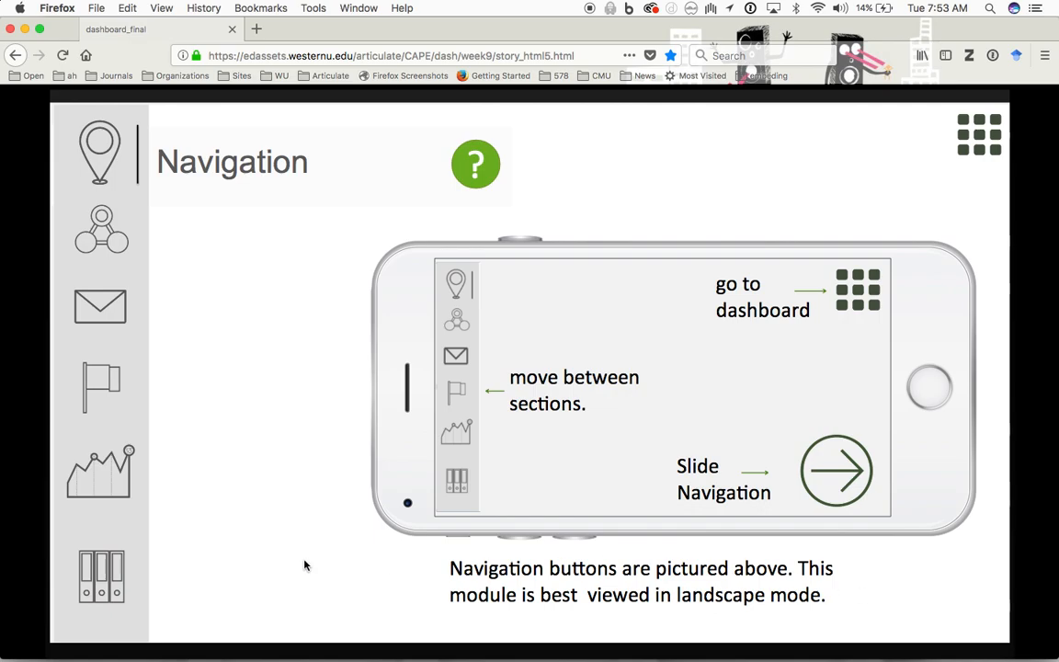
pyautogui.click(978, 132)
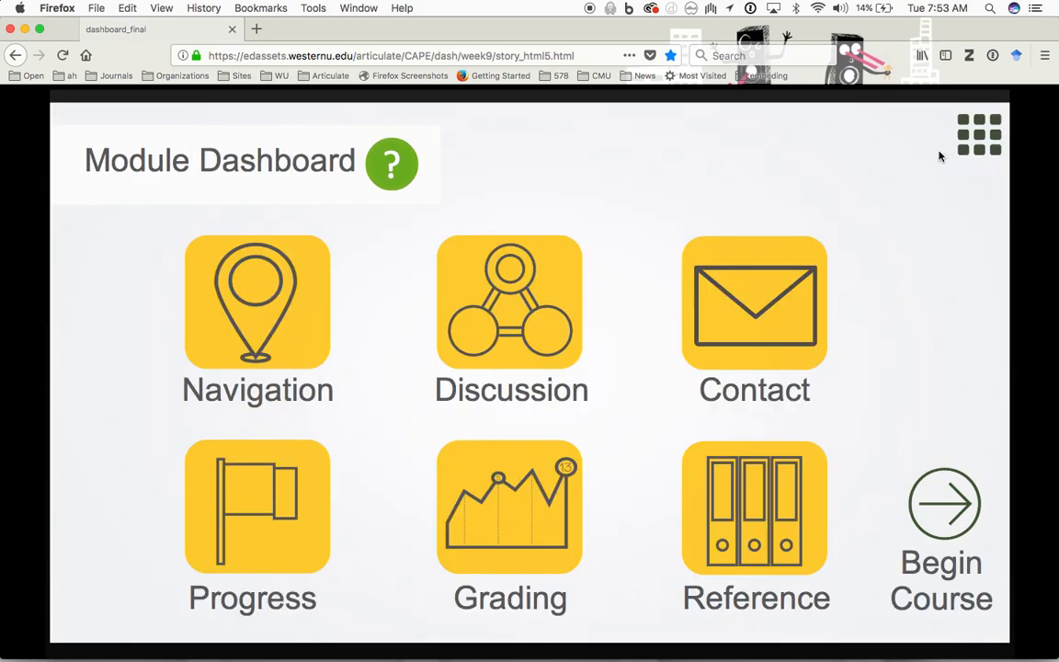
# Show the Progress tracker with Intro, Sections 1–2 and Closing done and Section 3 pending
pyautogui.click(257, 508)
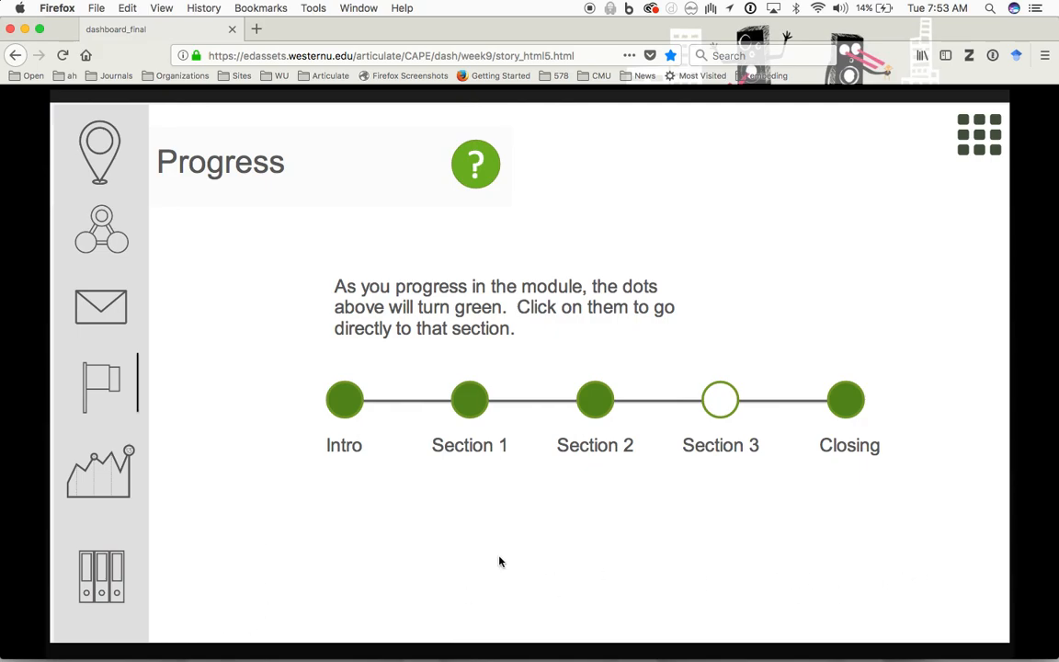
pyautogui.moveTo(810, 409)
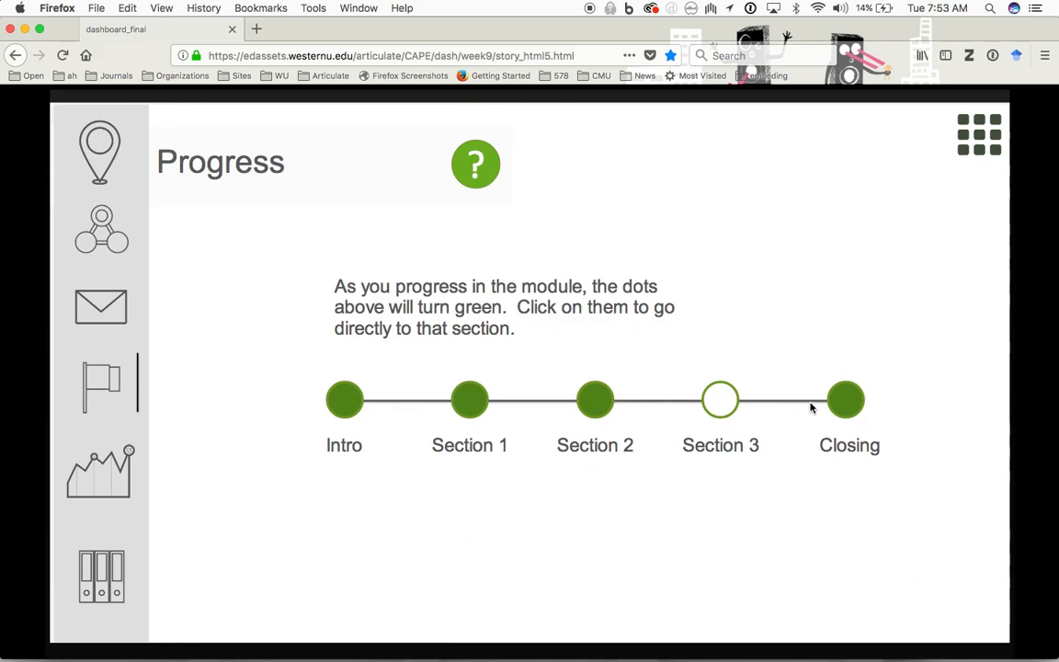
pyautogui.moveTo(357, 434)
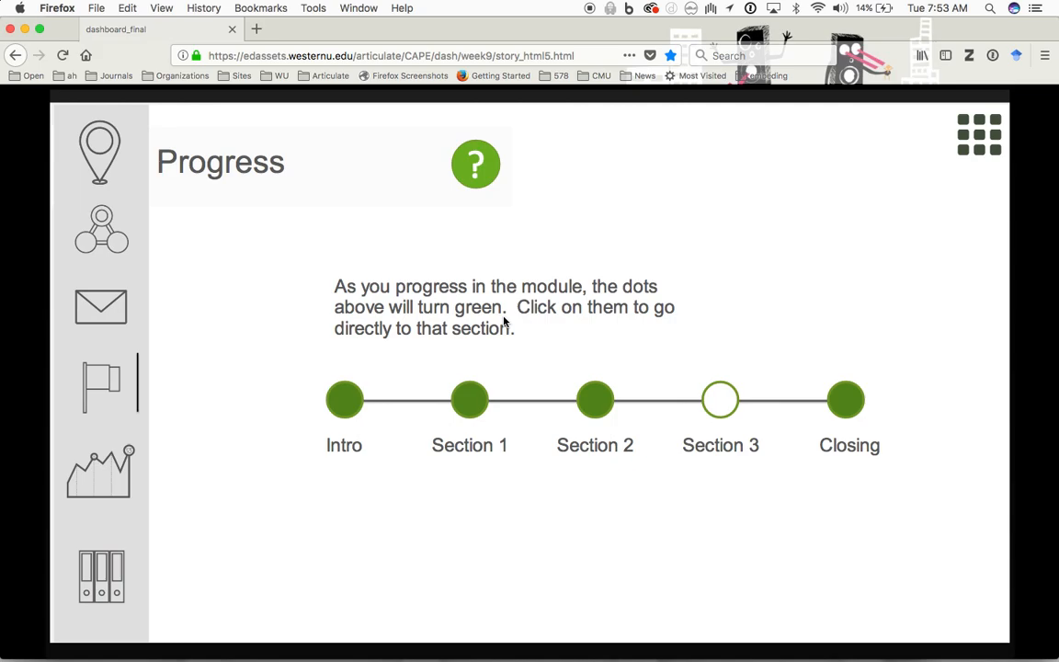
pyautogui.moveTo(132, 169)
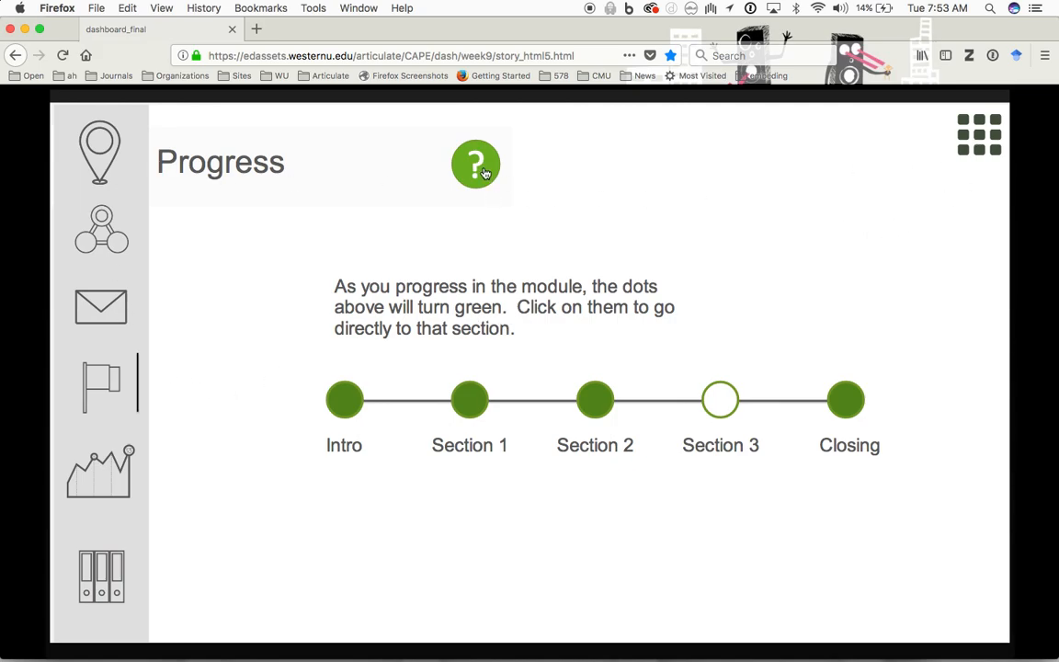
pyautogui.click(476, 164)
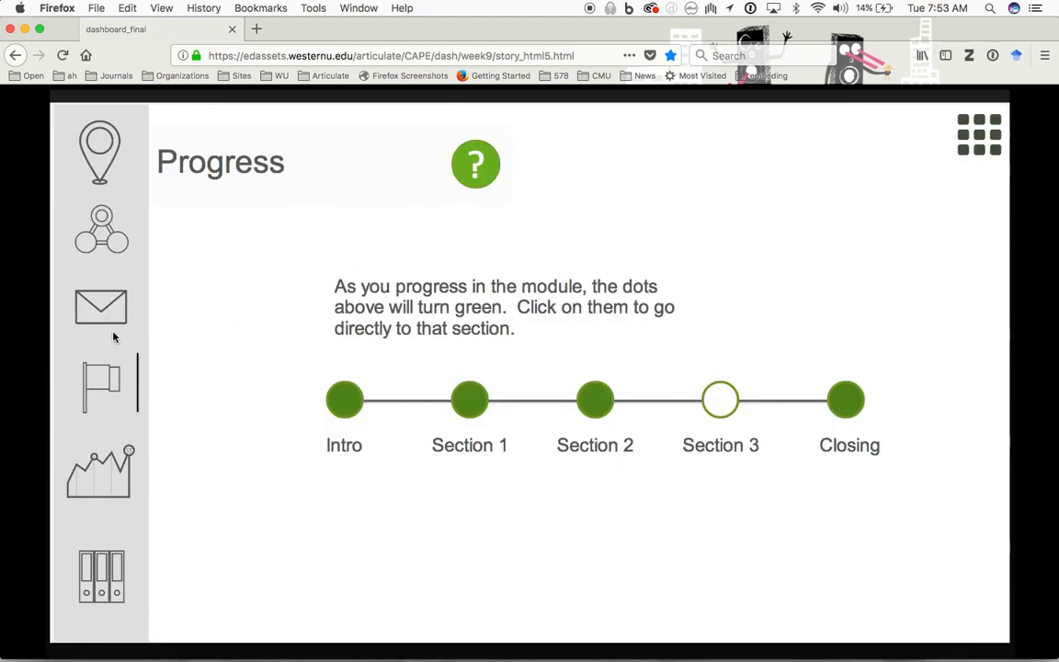
# View the Contact details and the Discussion board link, then return to the Module Dashboard
pyautogui.click(101, 307)
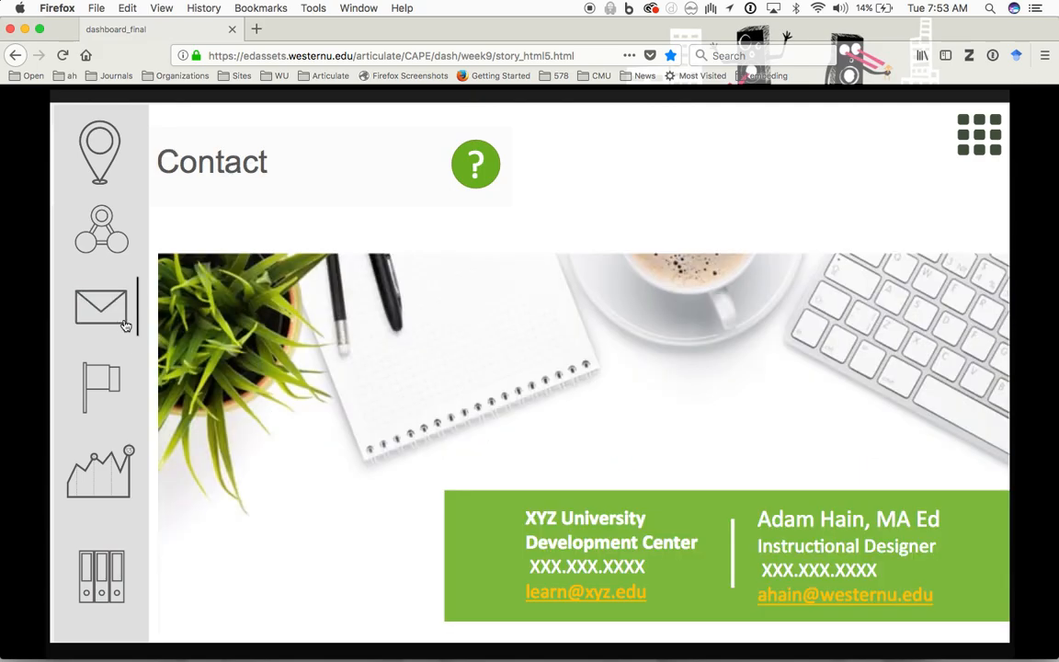
pyautogui.moveTo(361, 195)
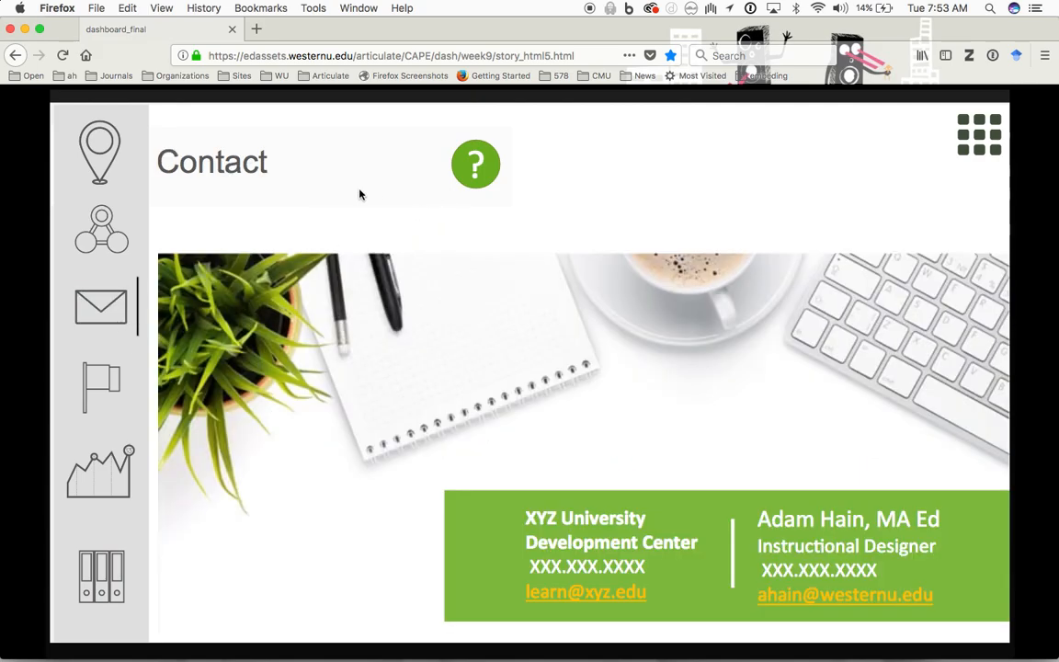
pyautogui.moveTo(460, 198)
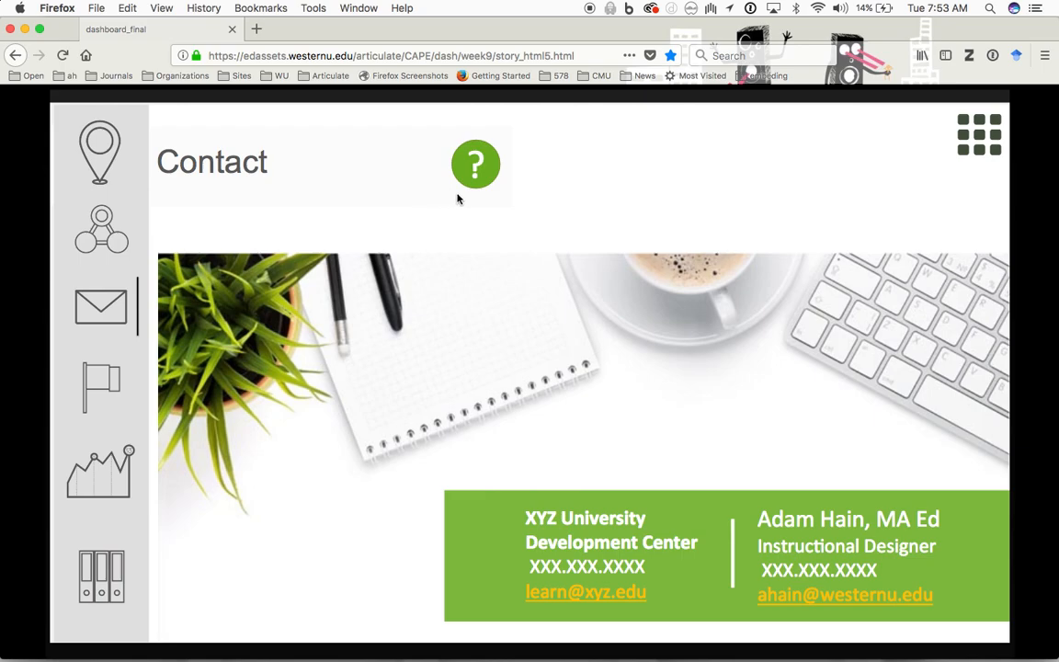
pyautogui.moveTo(340, 186)
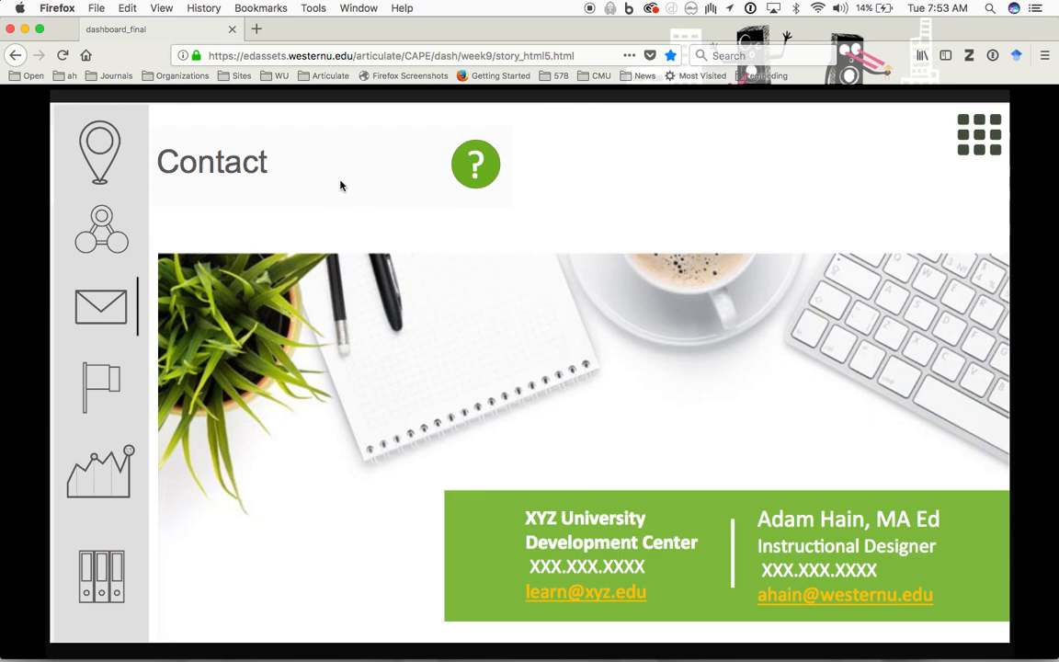
pyautogui.moveTo(476, 206)
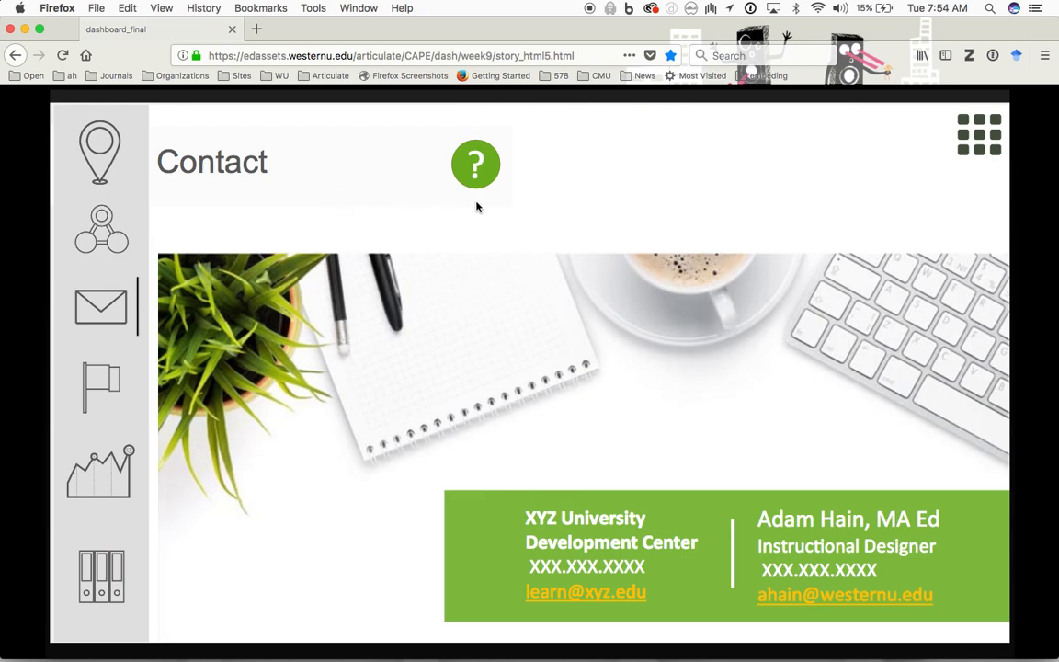
pyautogui.click(100, 228)
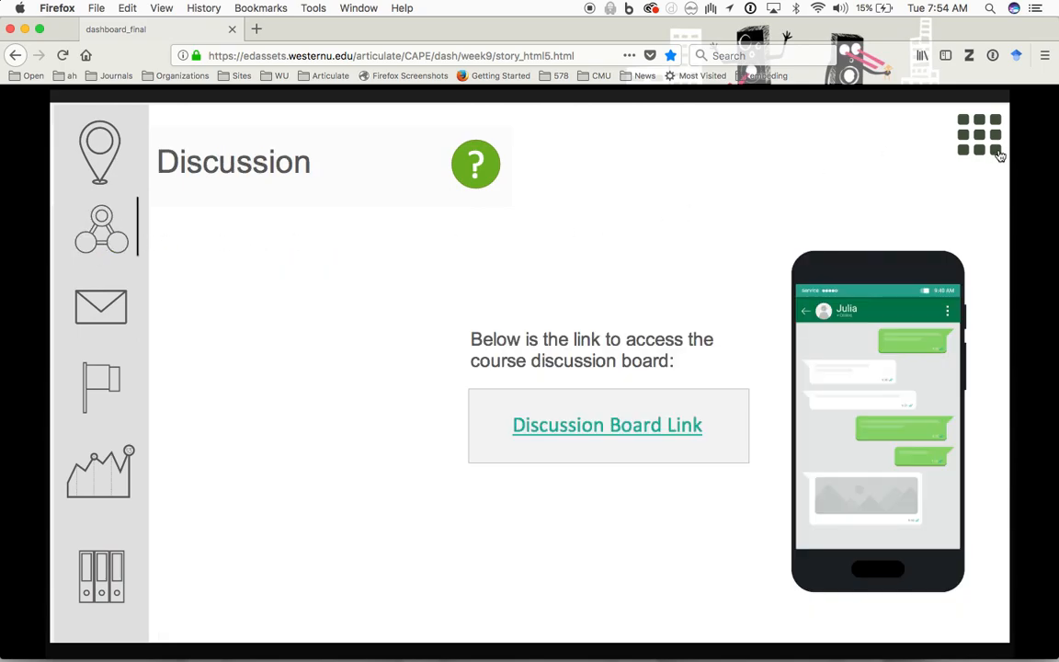
pyautogui.click(978, 134)
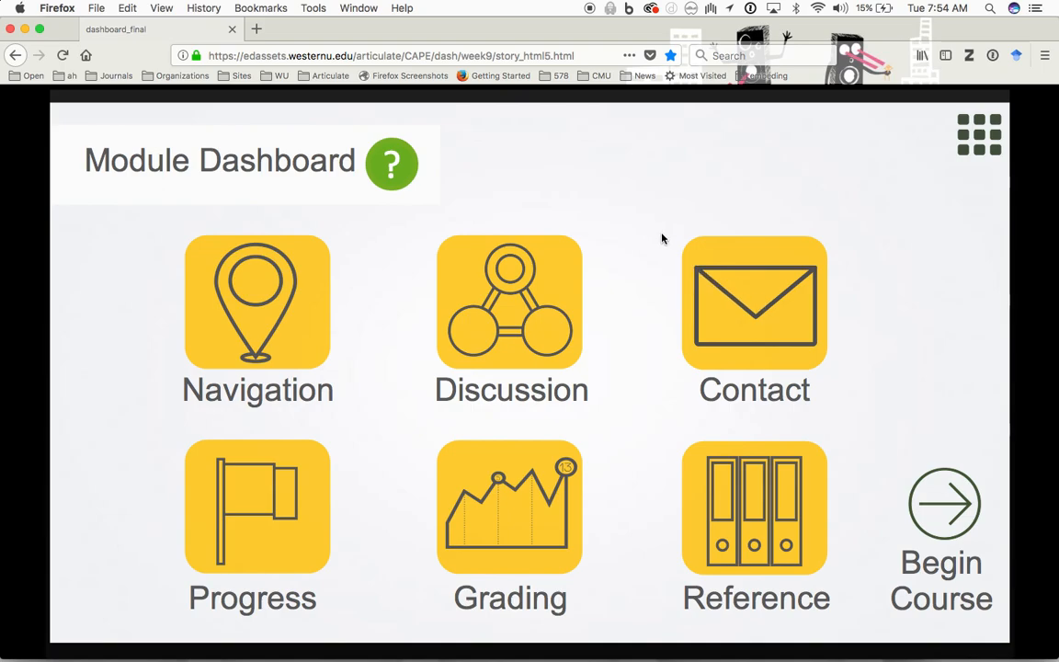
pyautogui.moveTo(802, 439)
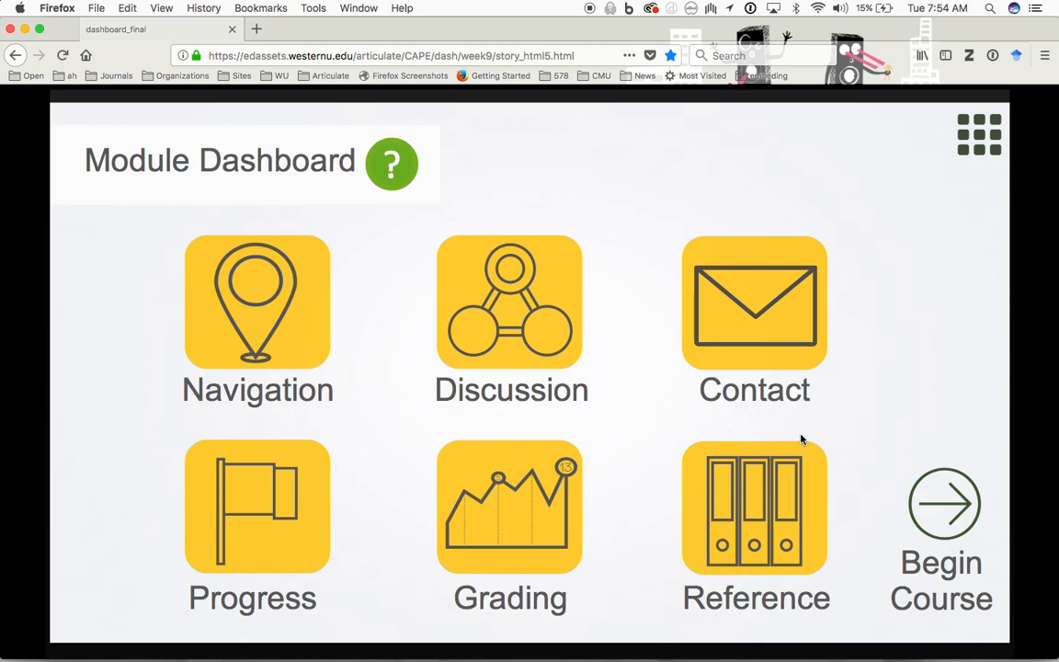
pyautogui.moveTo(176, 433)
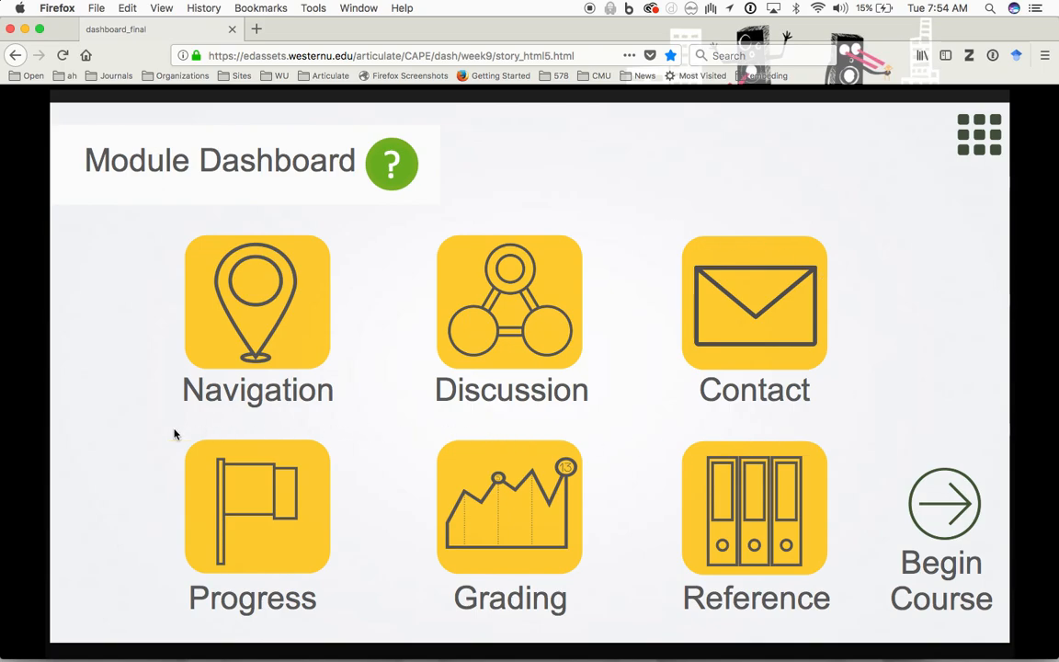
pyautogui.moveTo(155, 446)
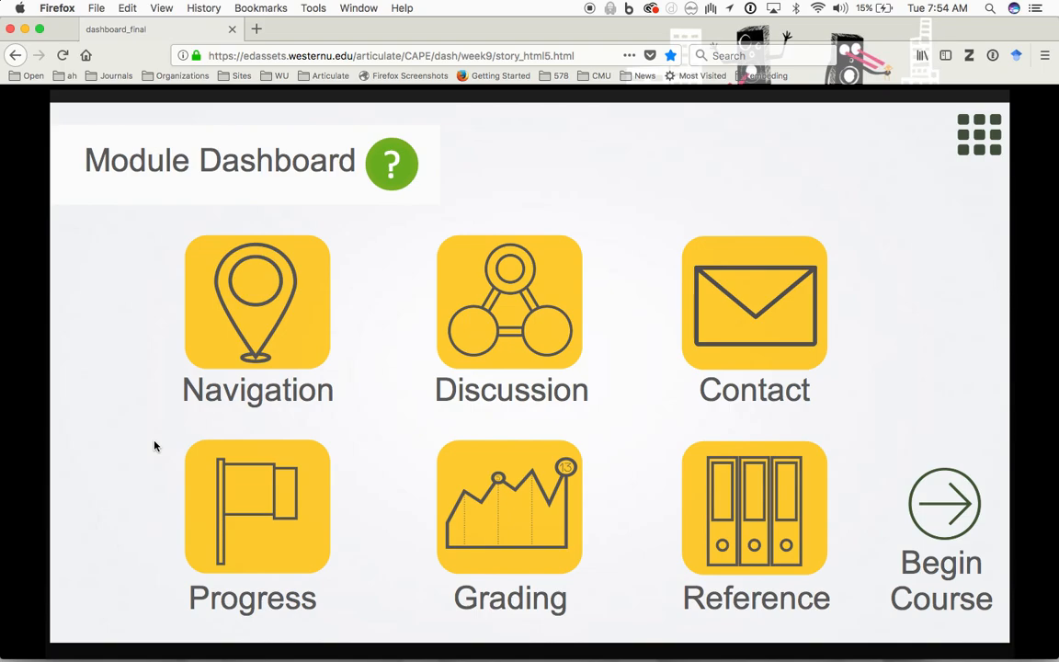
pyautogui.moveTo(934, 389)
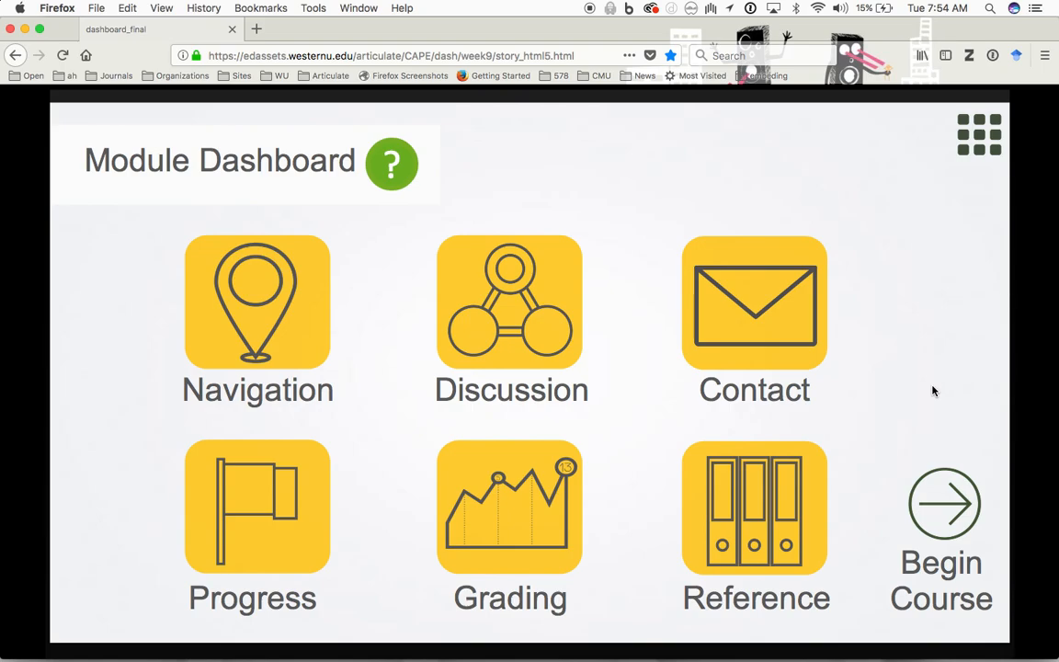
pyautogui.moveTo(867, 406)
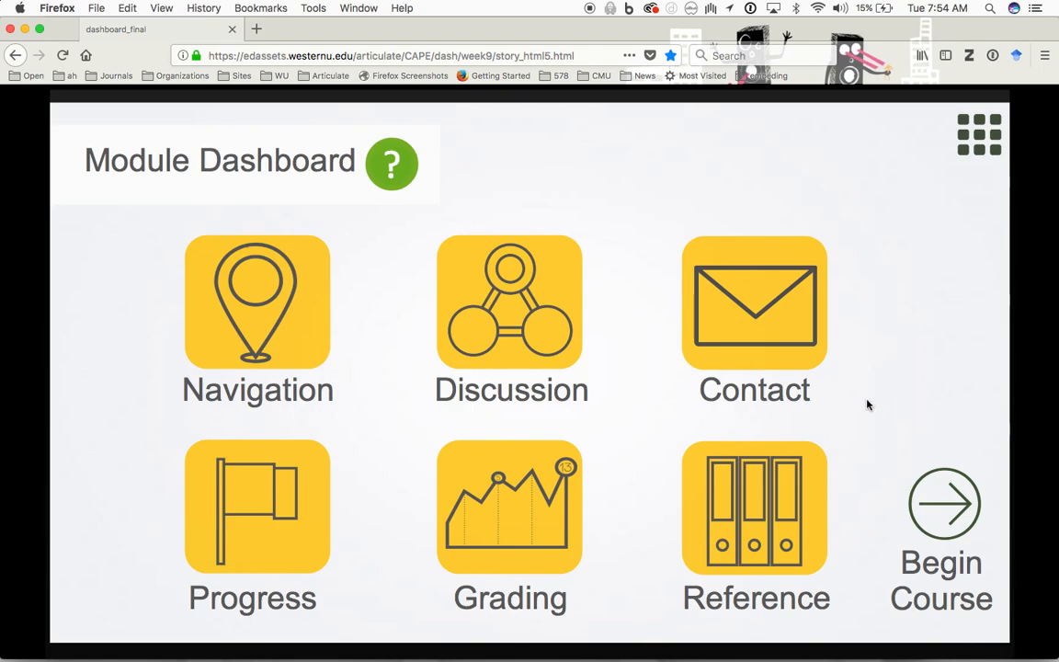